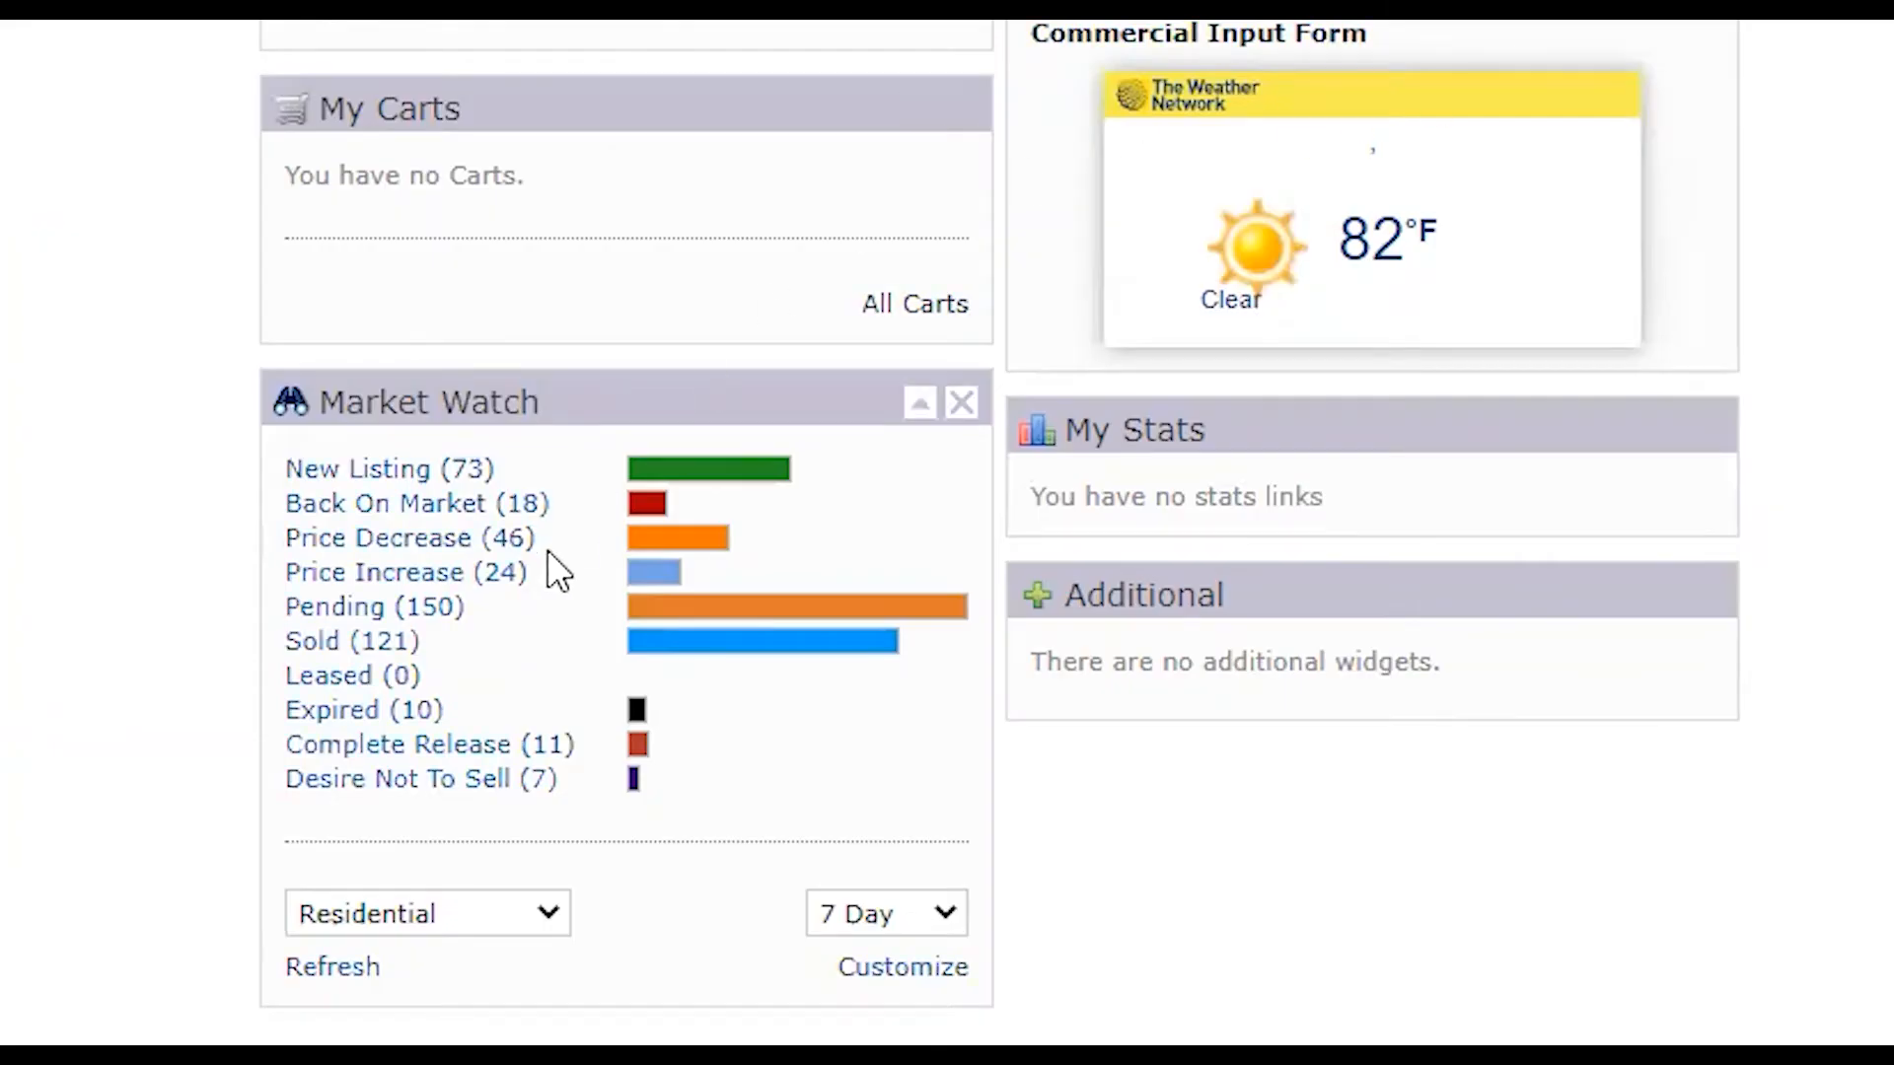
mouse_move(507, 416)
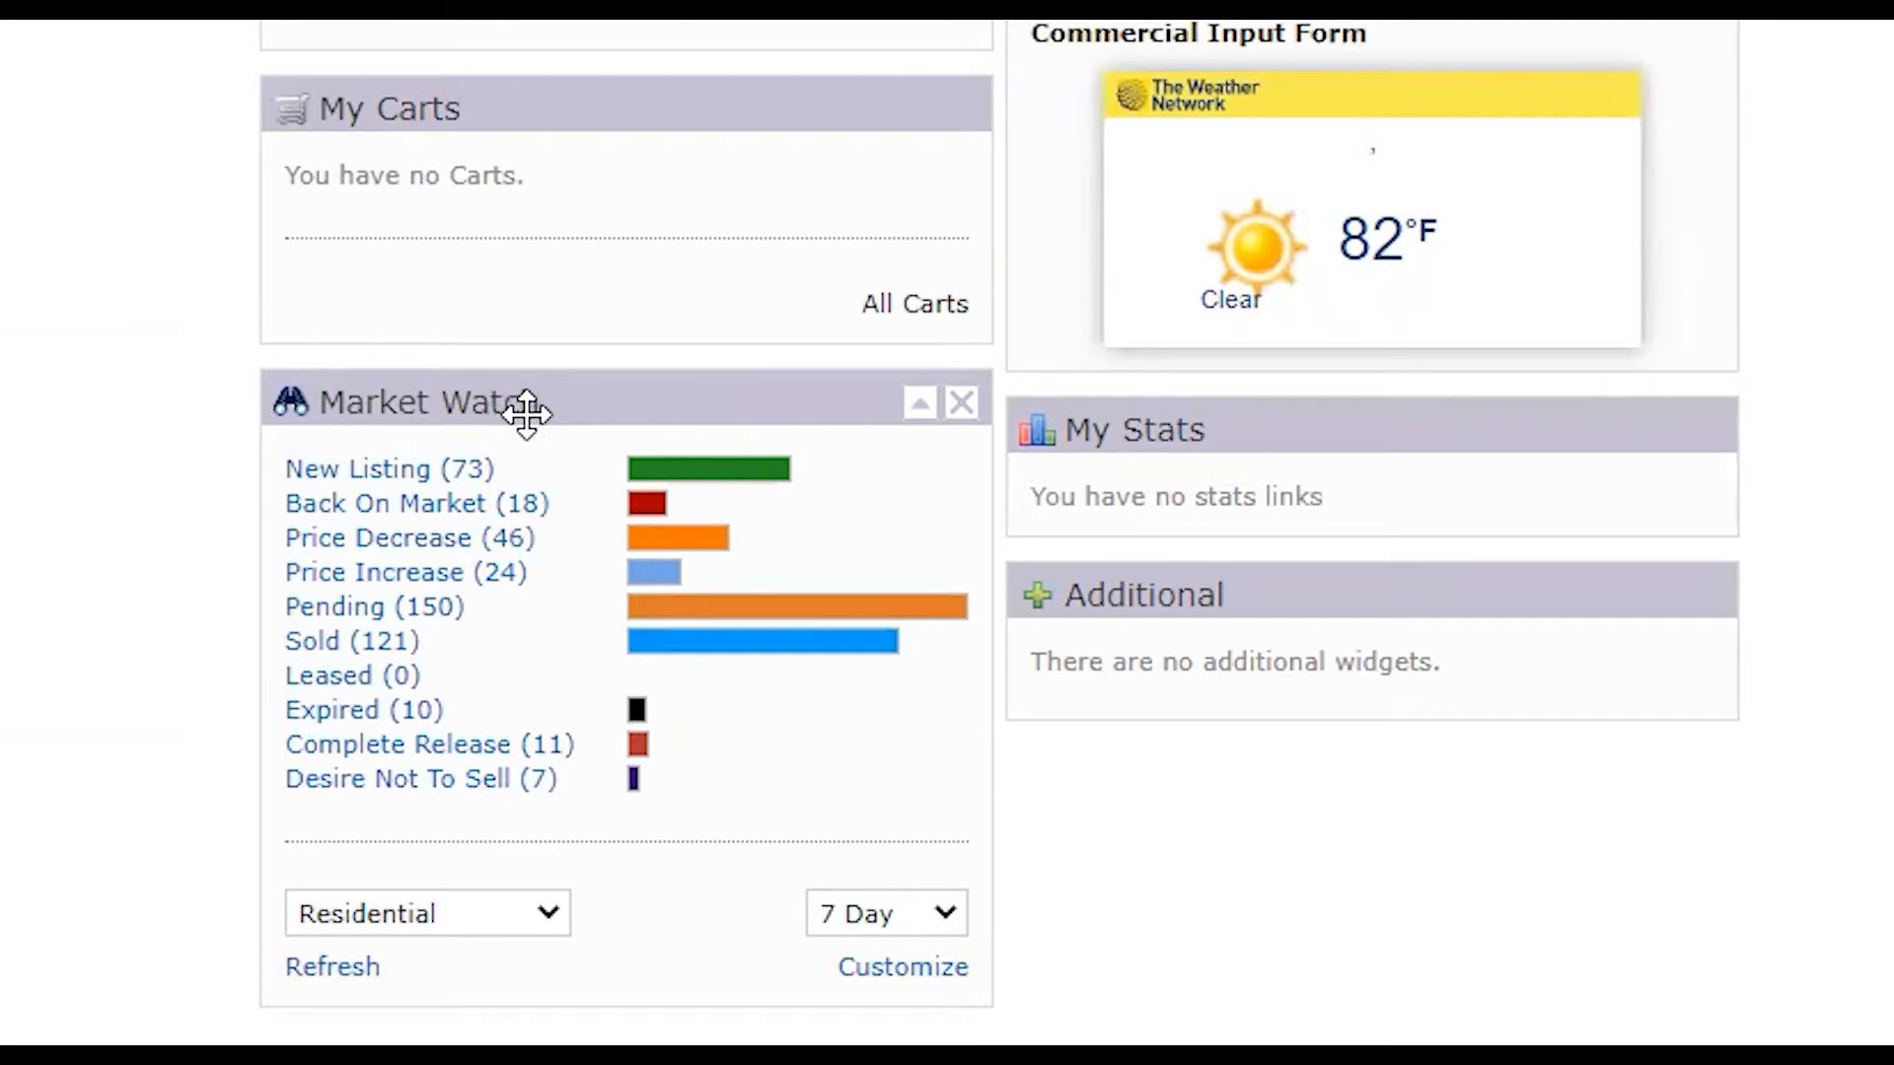
mouse_move(942, 927)
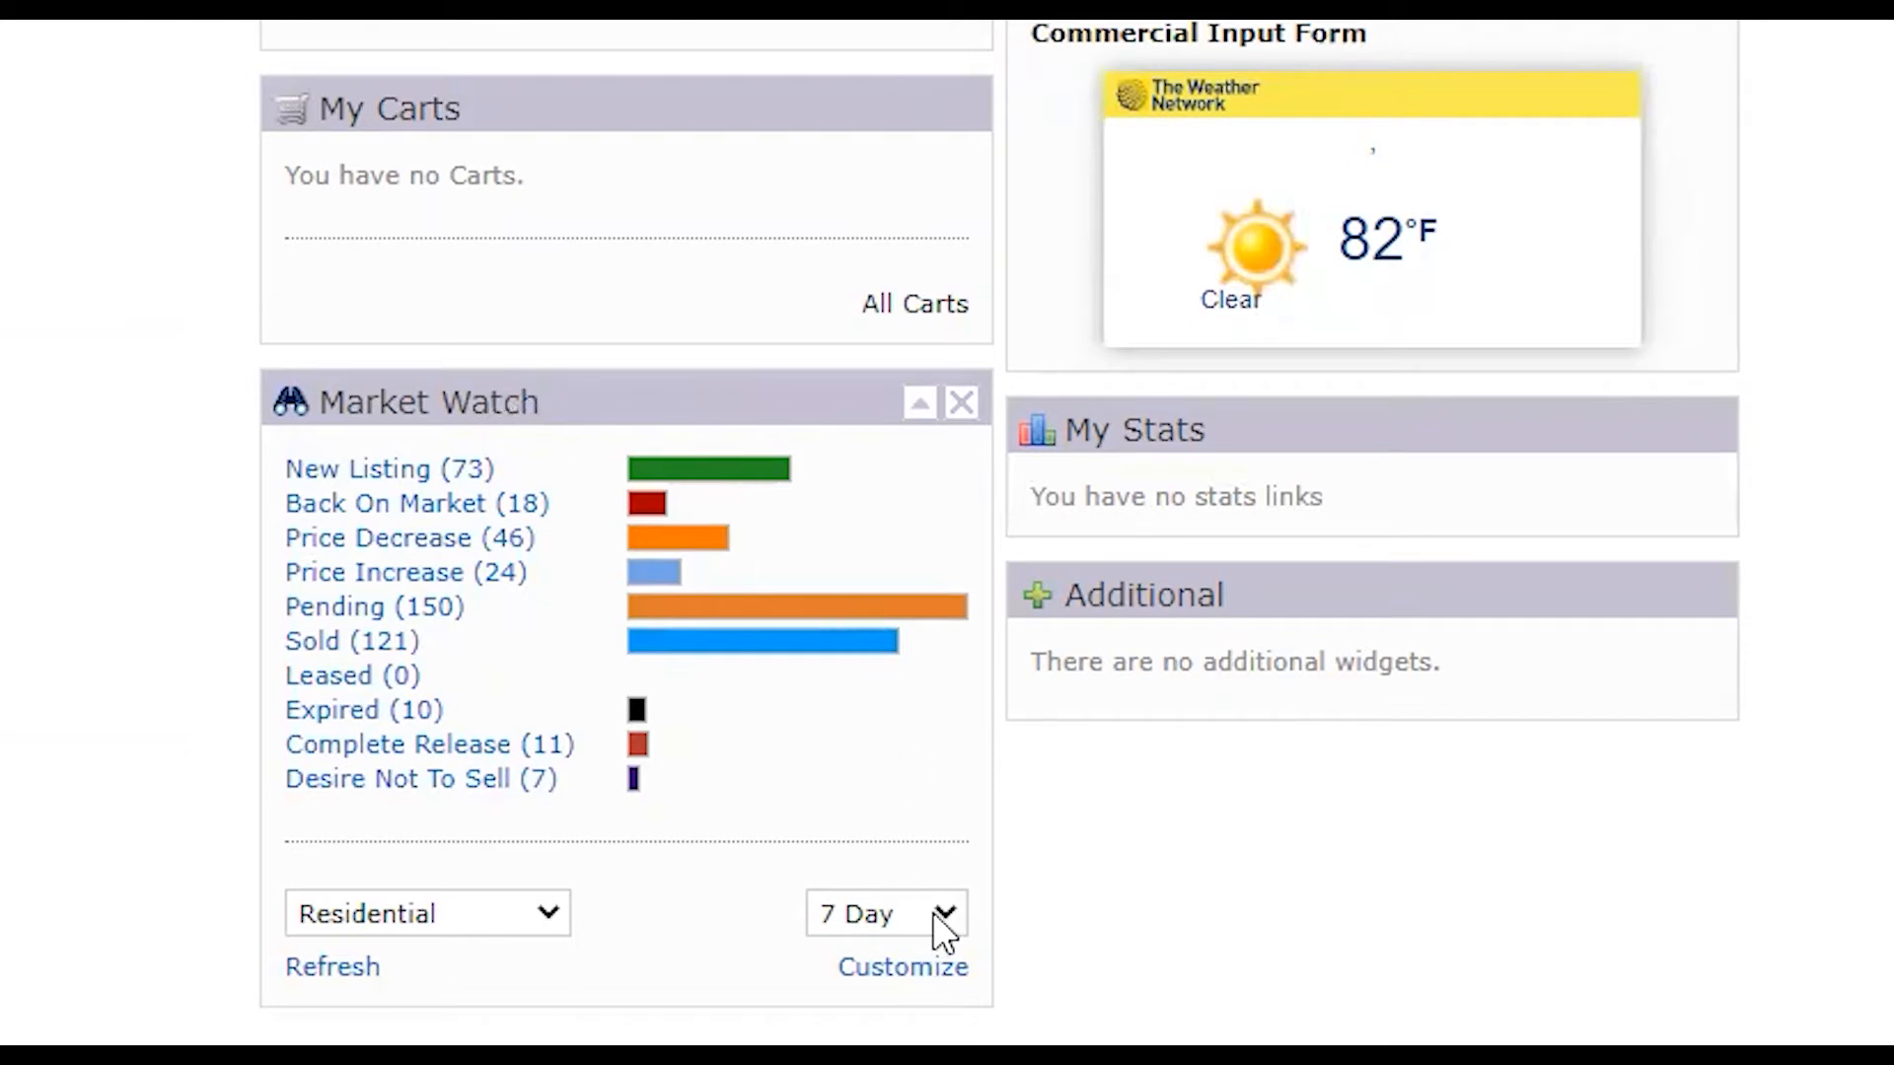
mouse_move(731, 748)
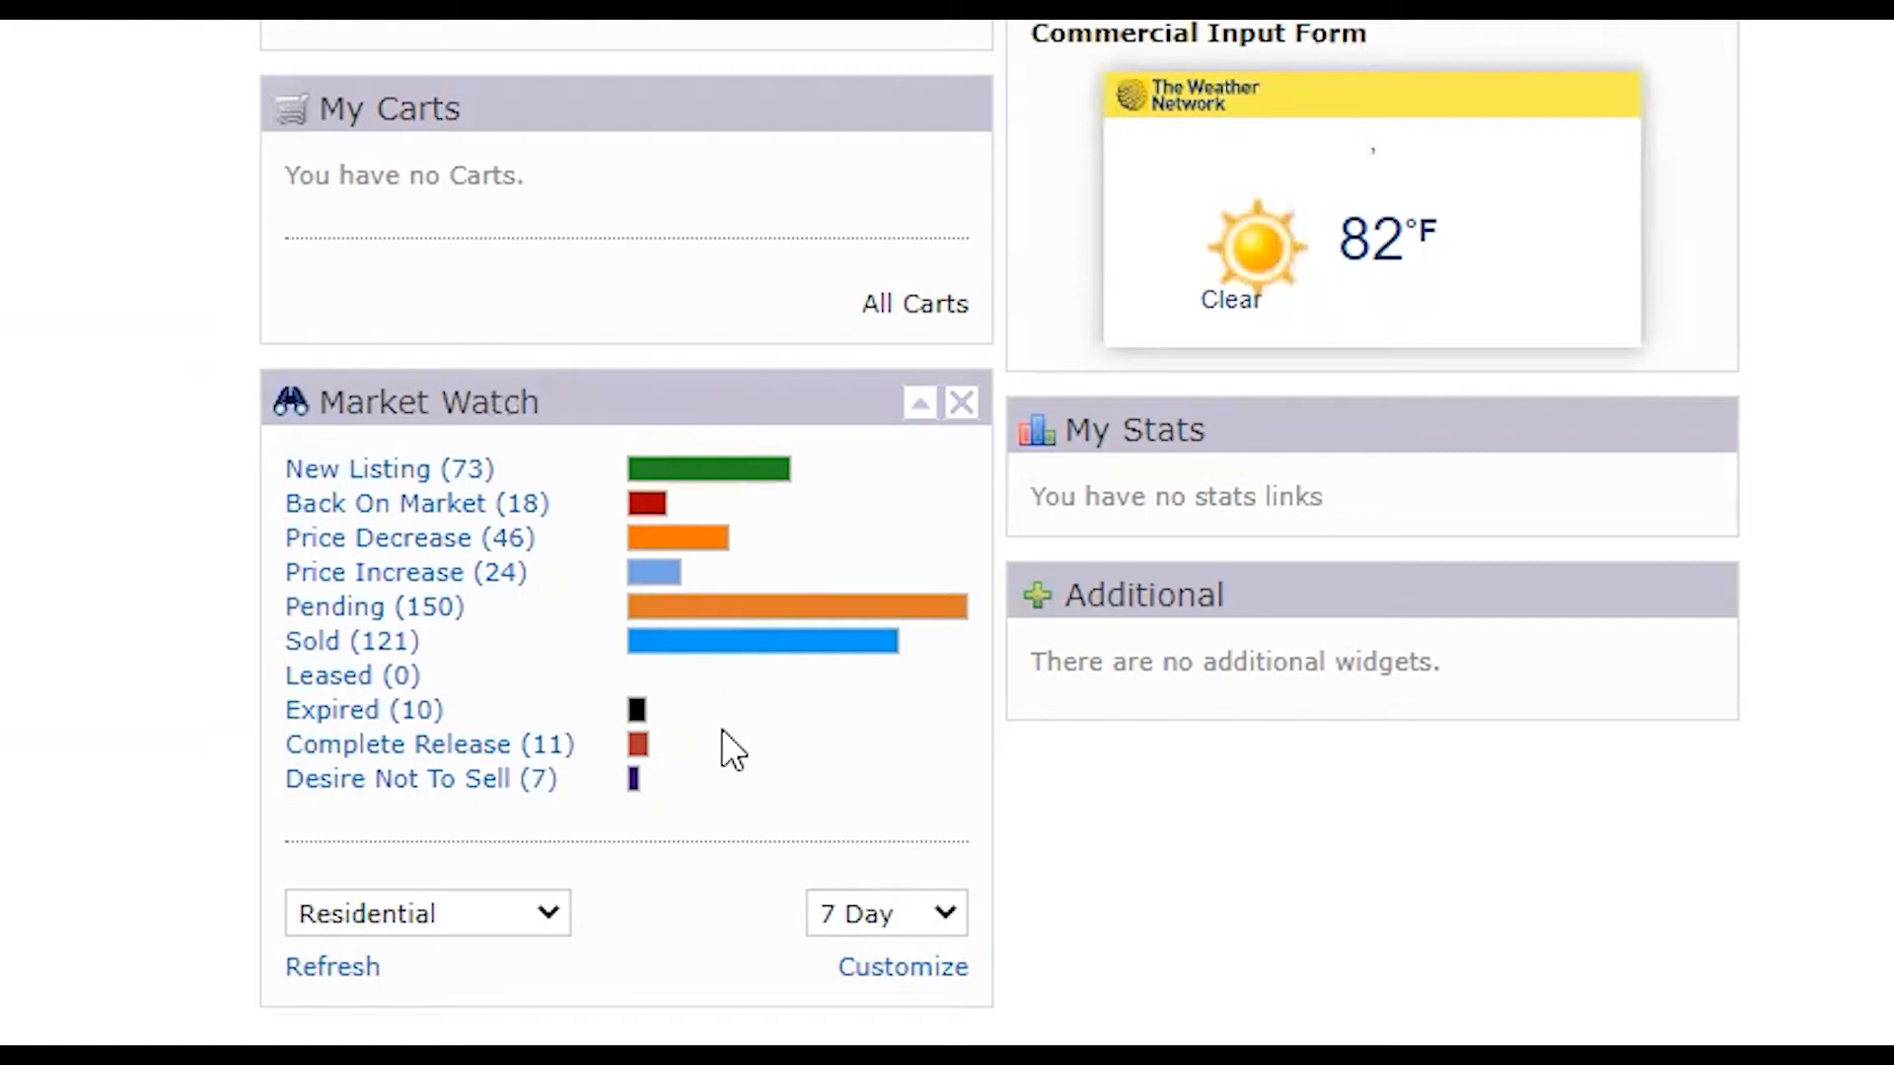
mouse_move(688, 676)
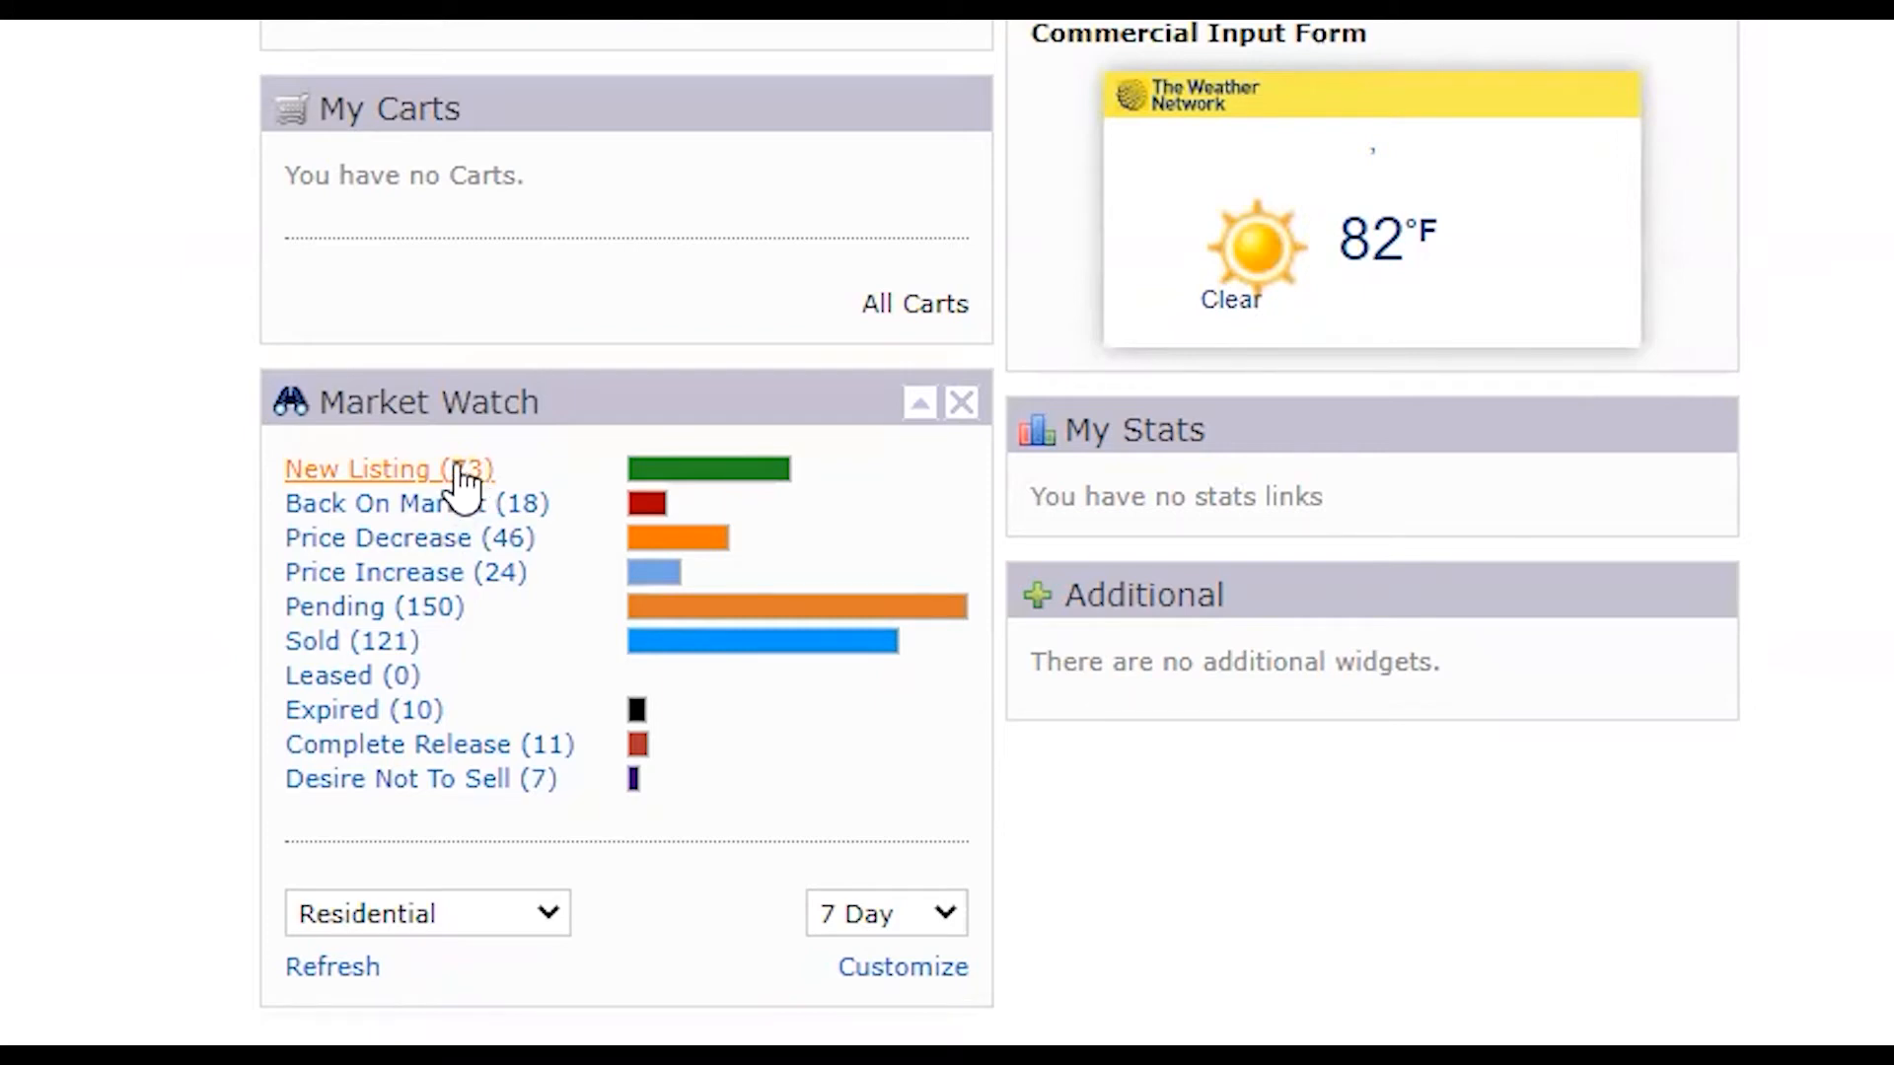
mouse_move(416, 504)
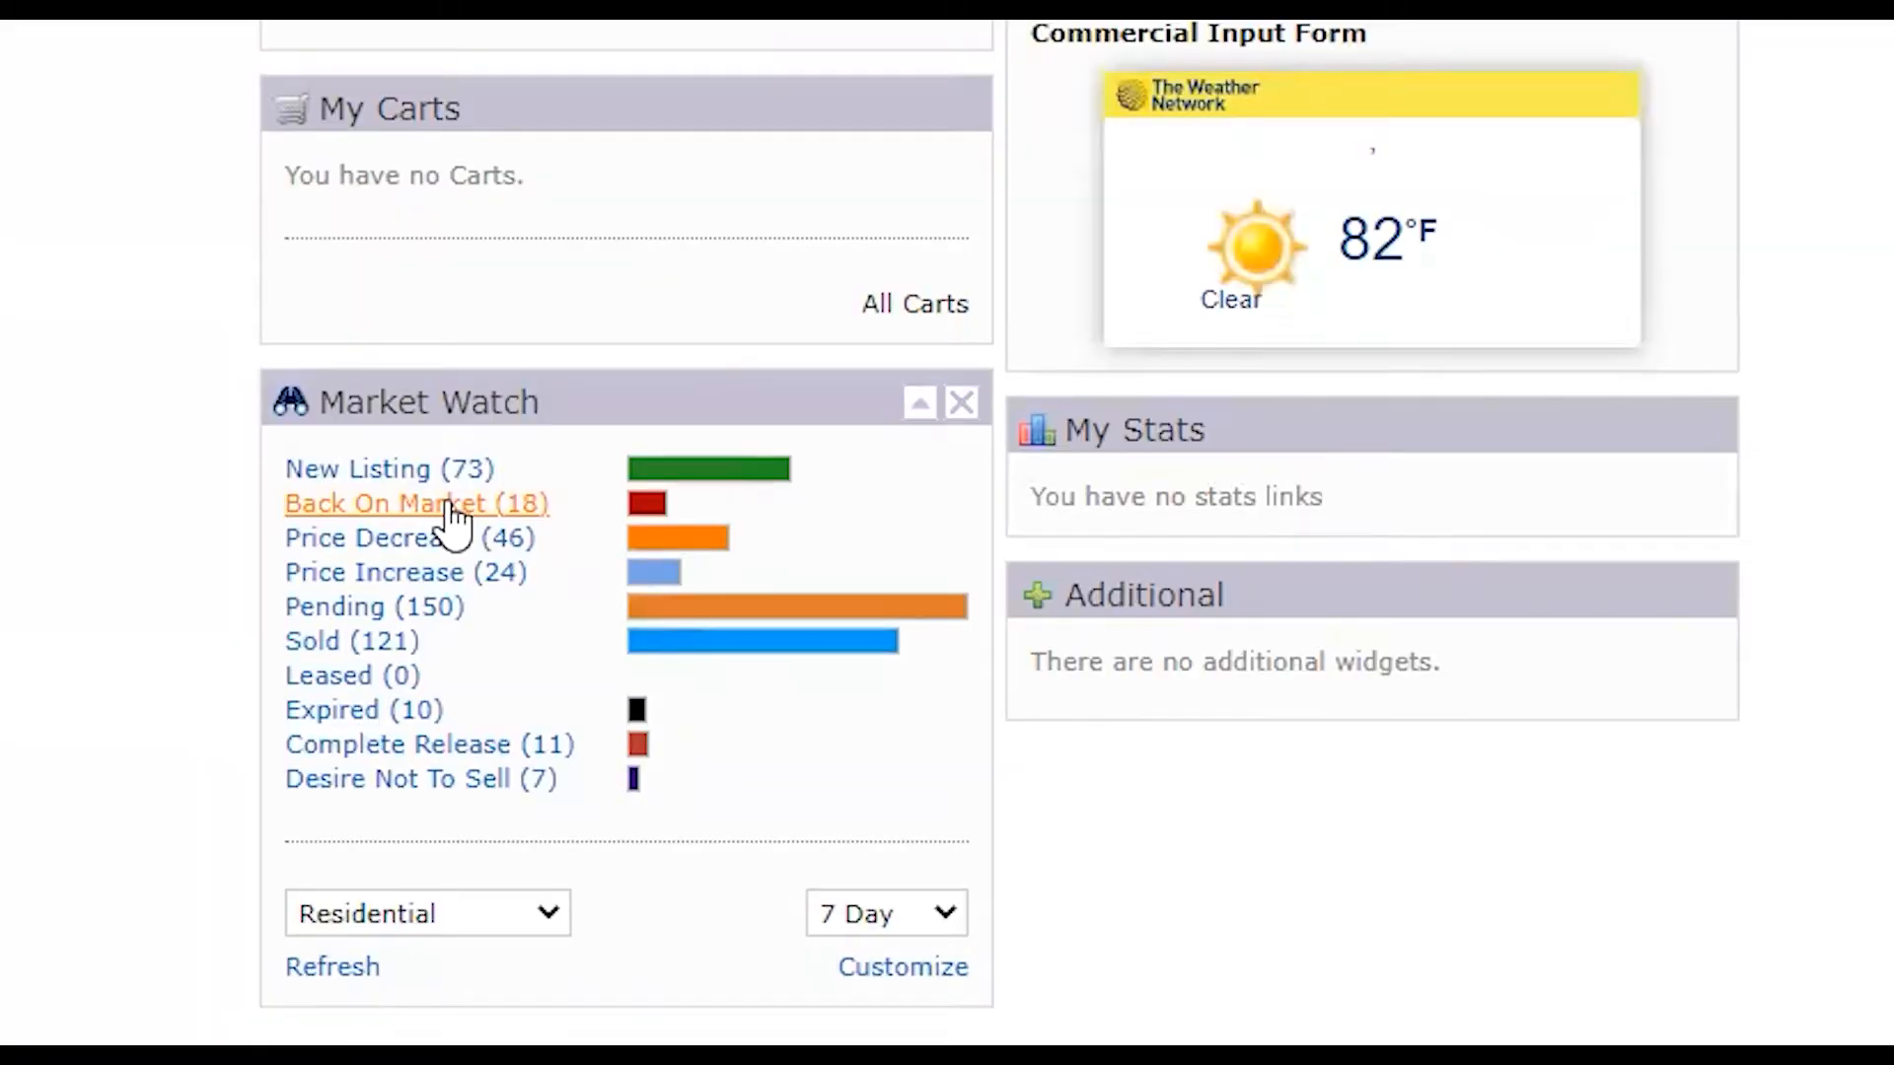
mouse_move(501, 468)
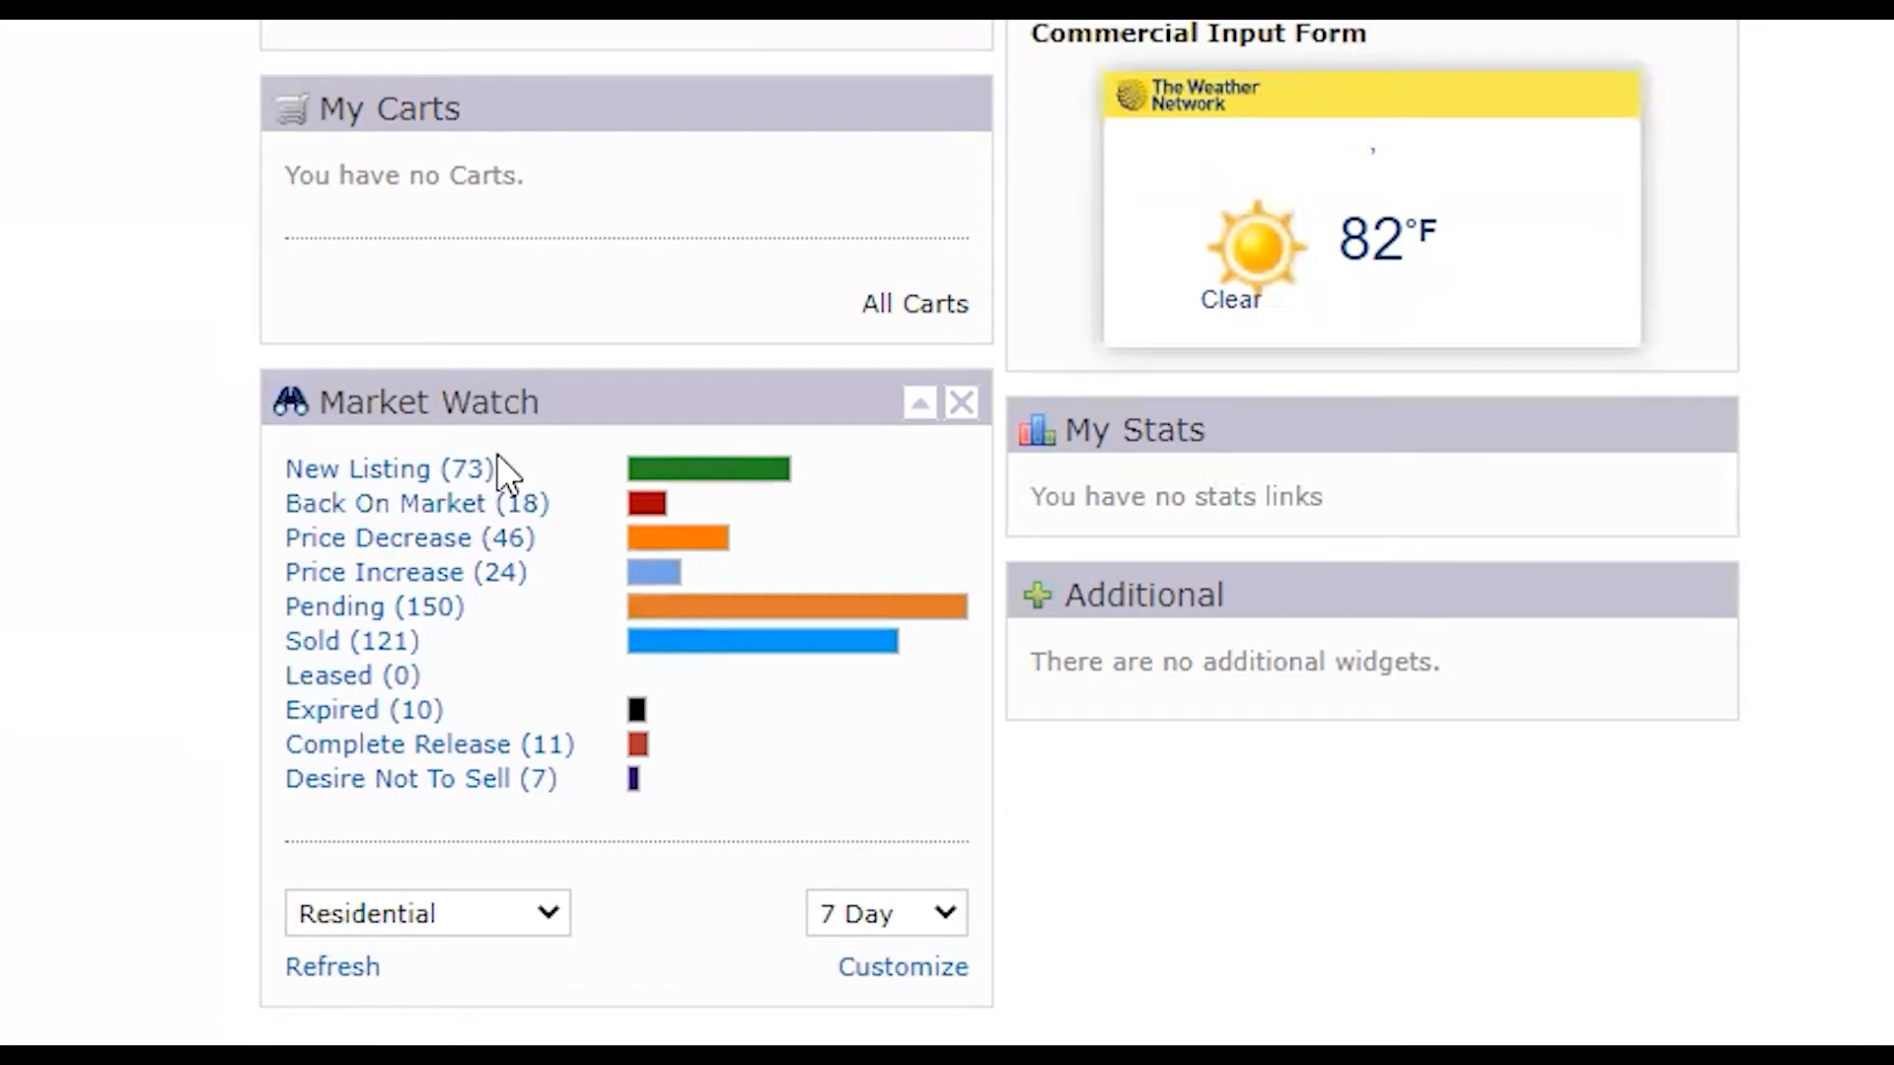
mouse_move(499, 505)
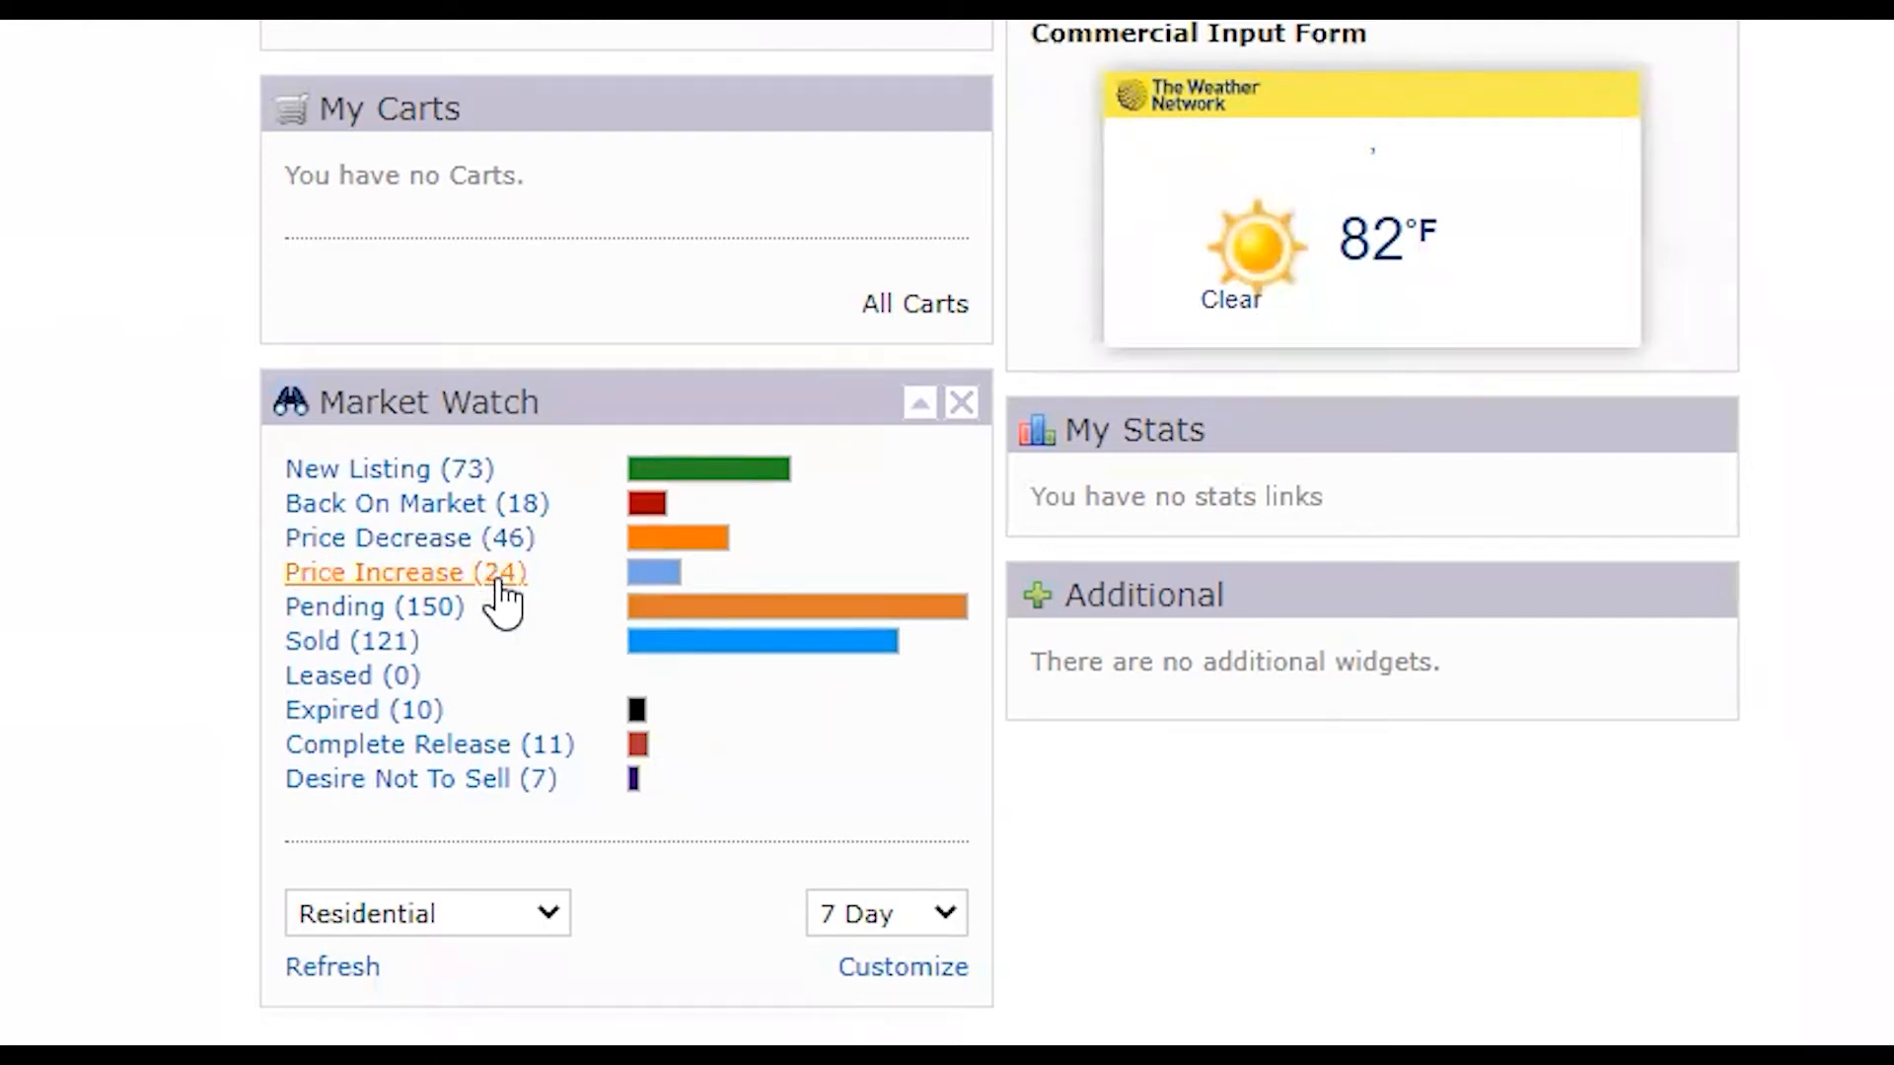
Step: Switch the Market Watch period dropdown from 7 Day to 24 Hour
left_click(404, 573)
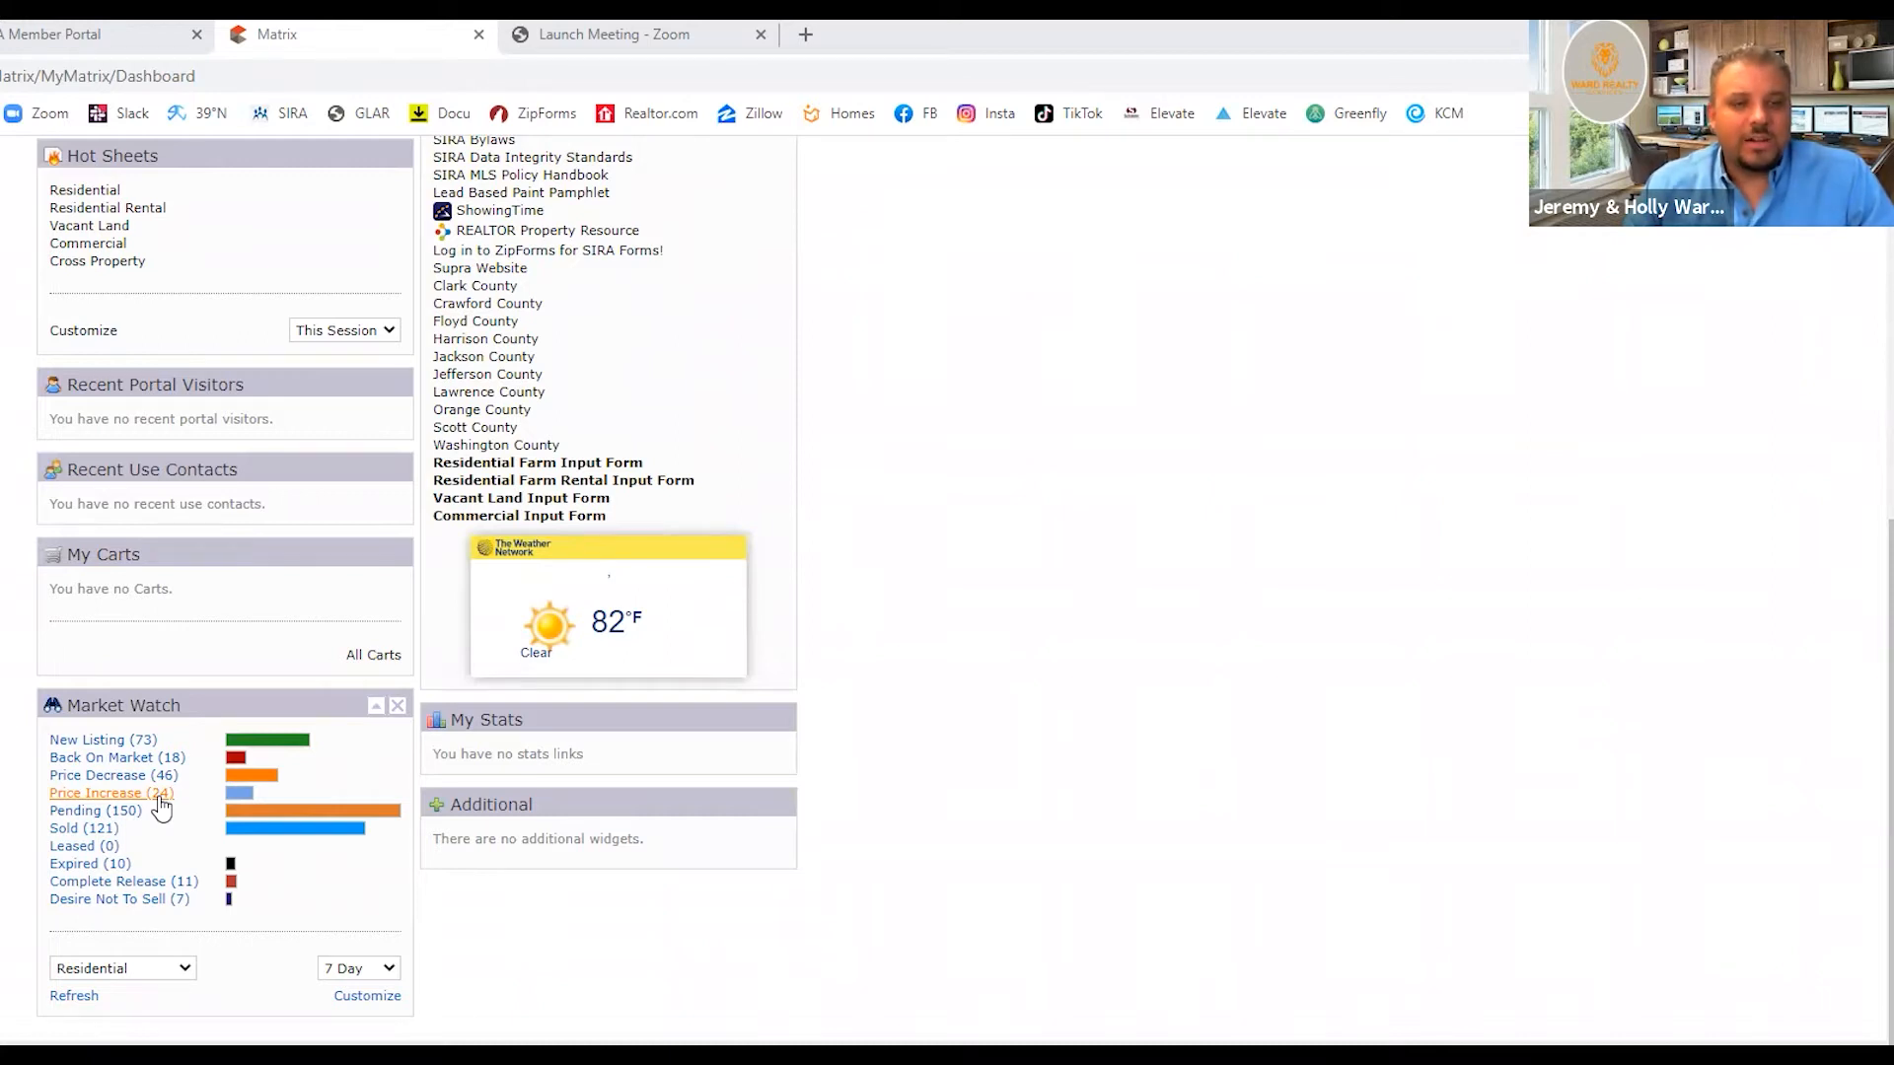
mouse_move(96, 810)
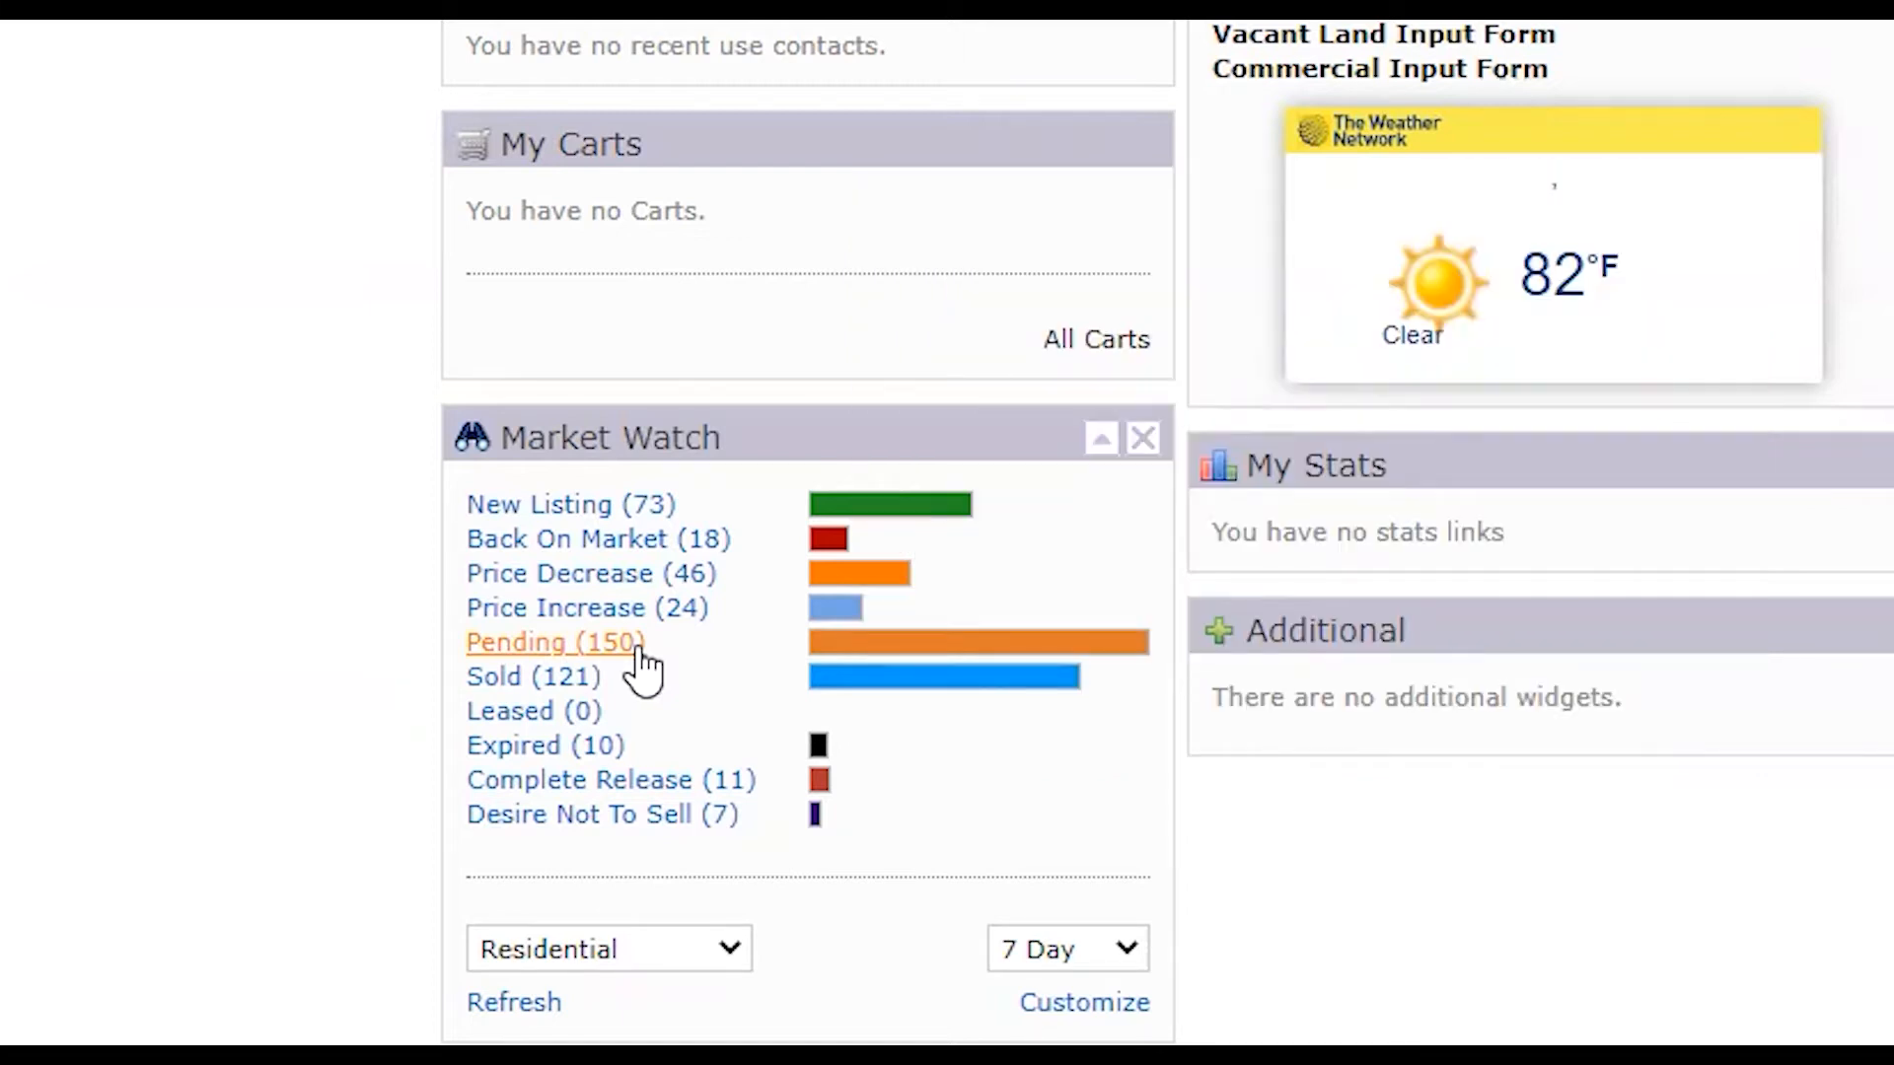
mouse_move(626, 693)
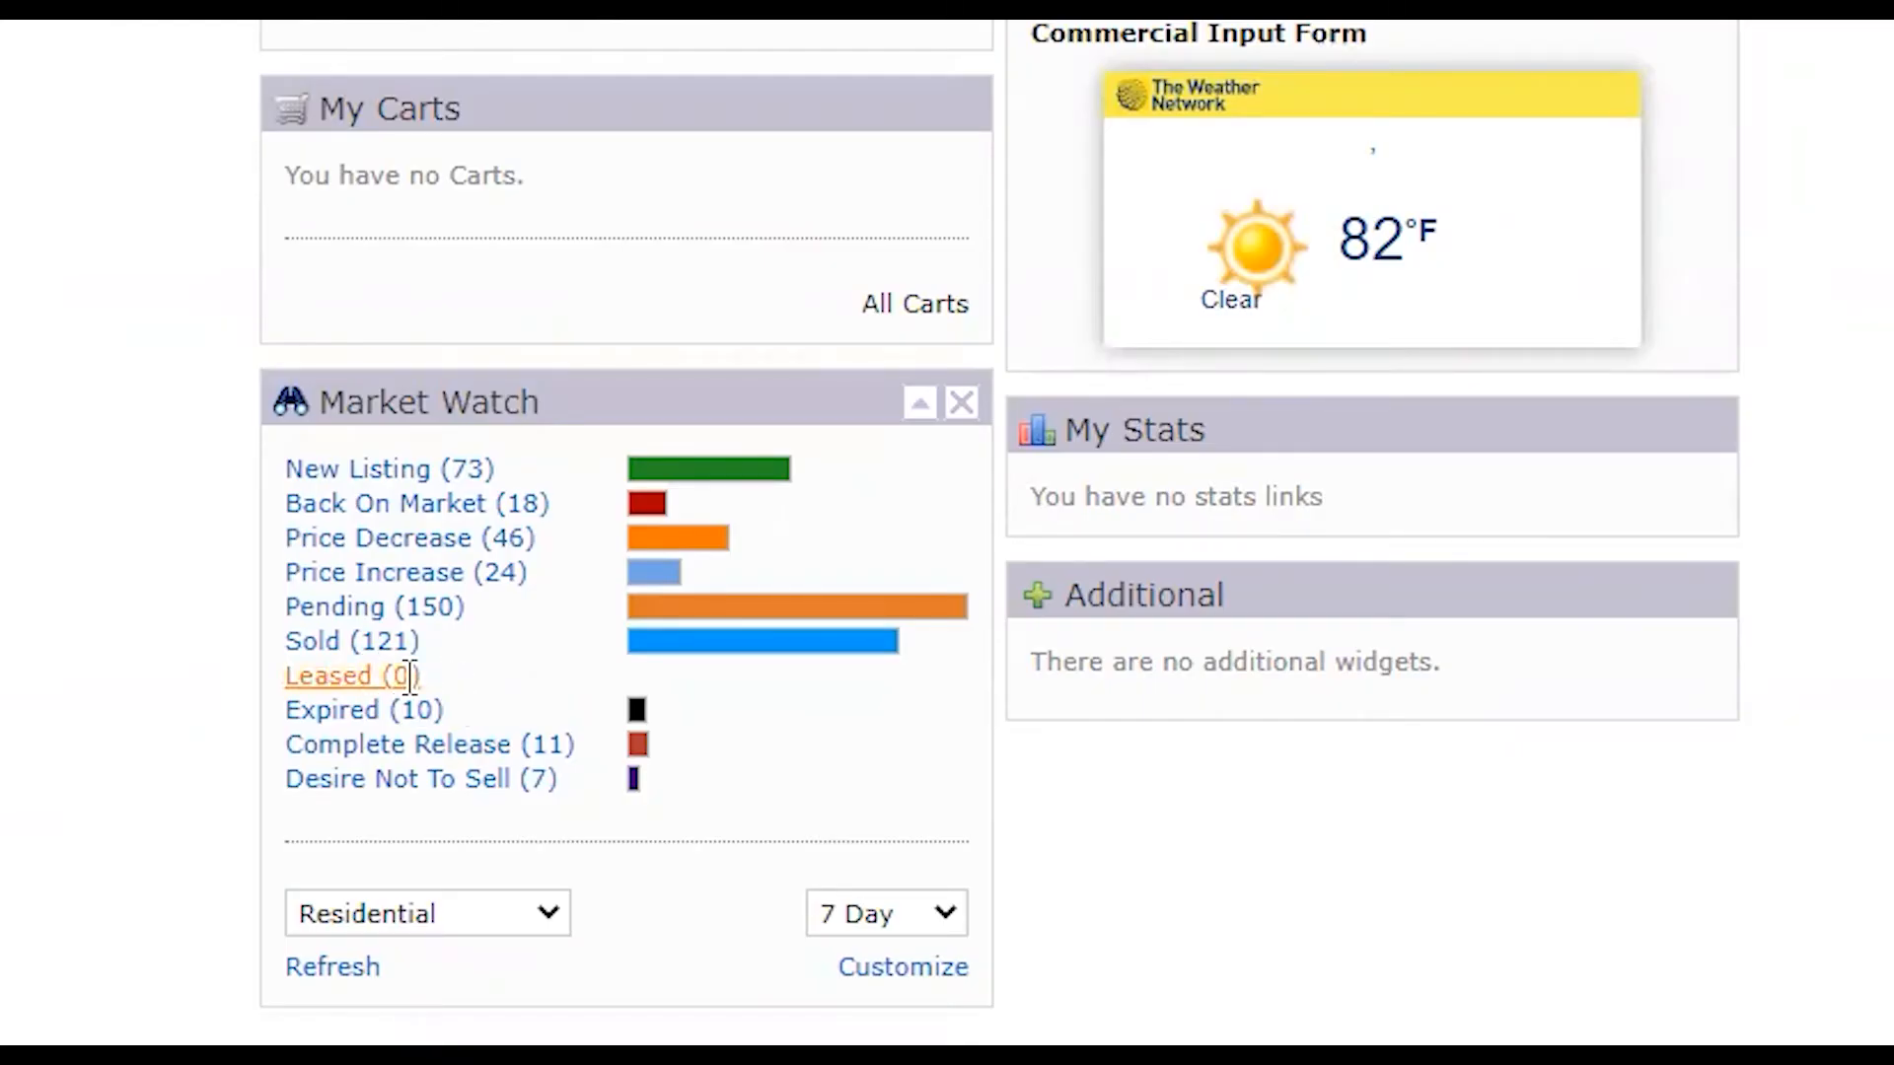
mouse_move(362, 710)
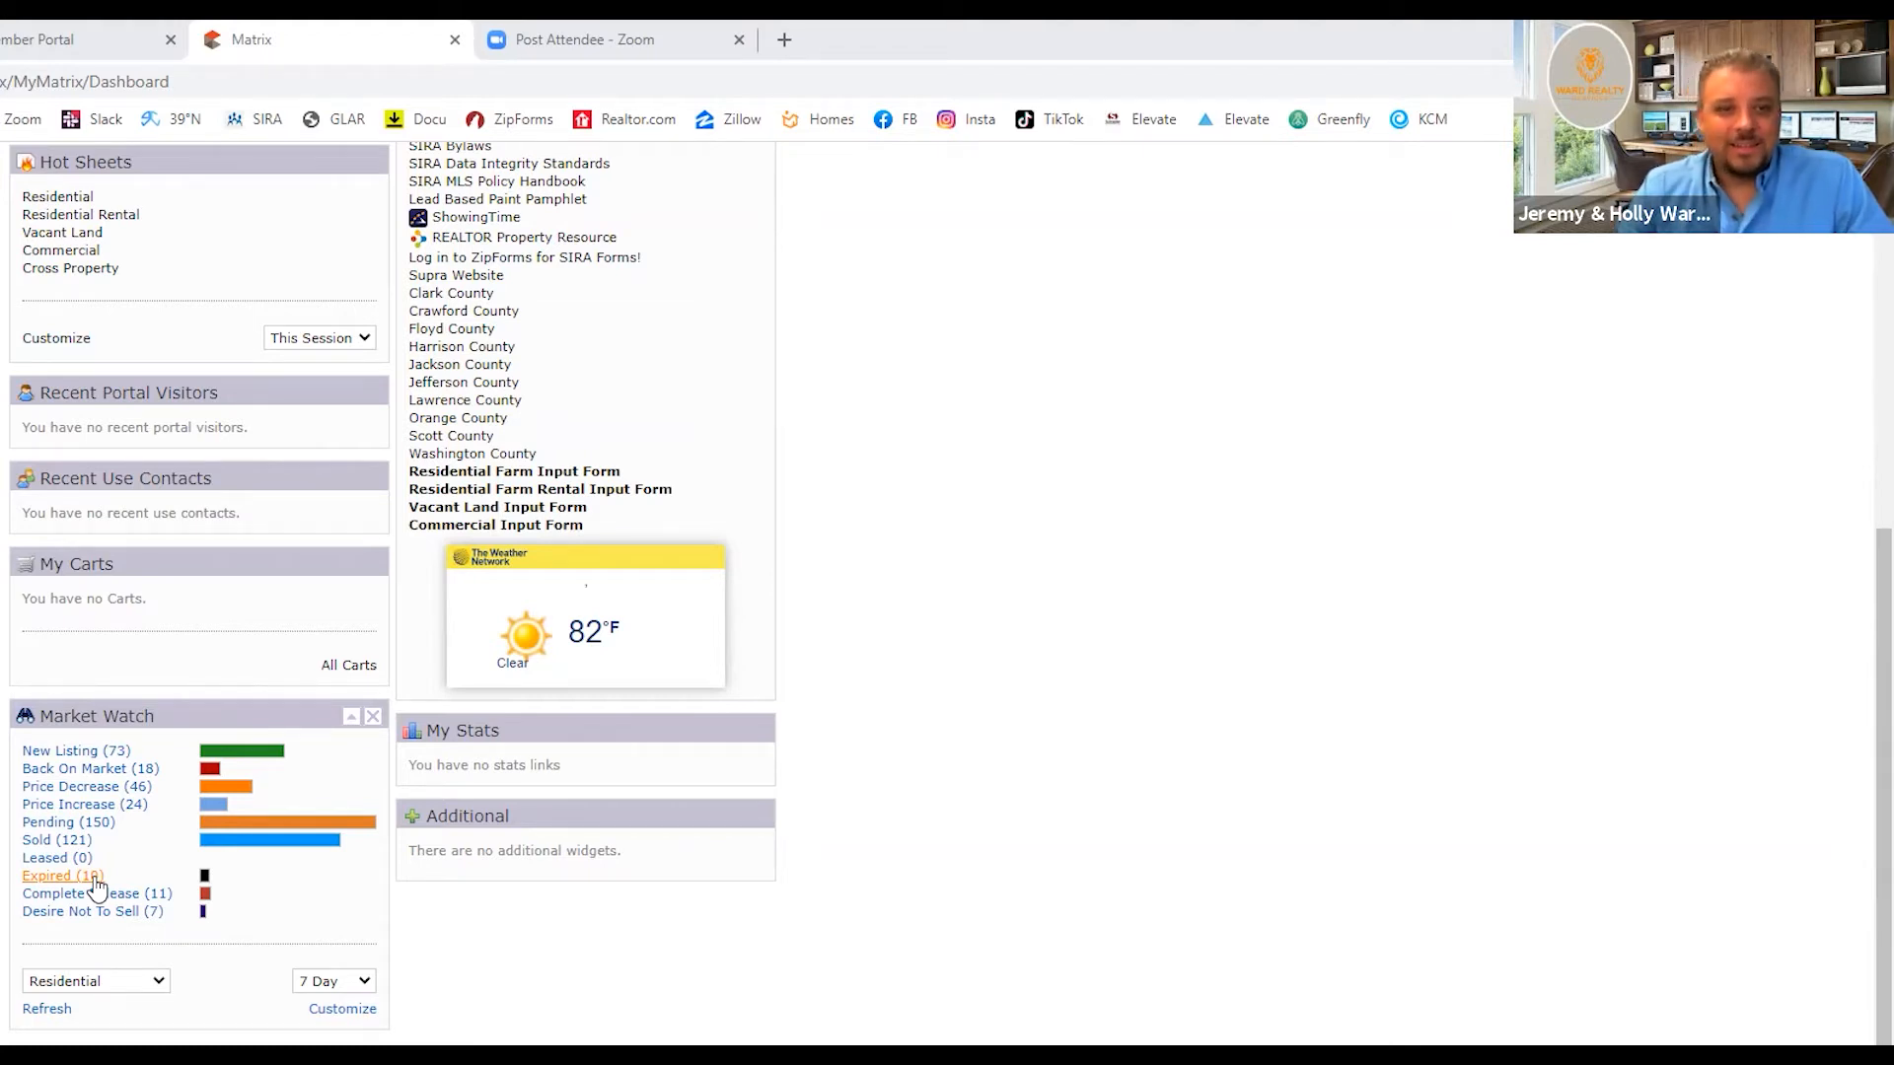
mouse_move(97, 893)
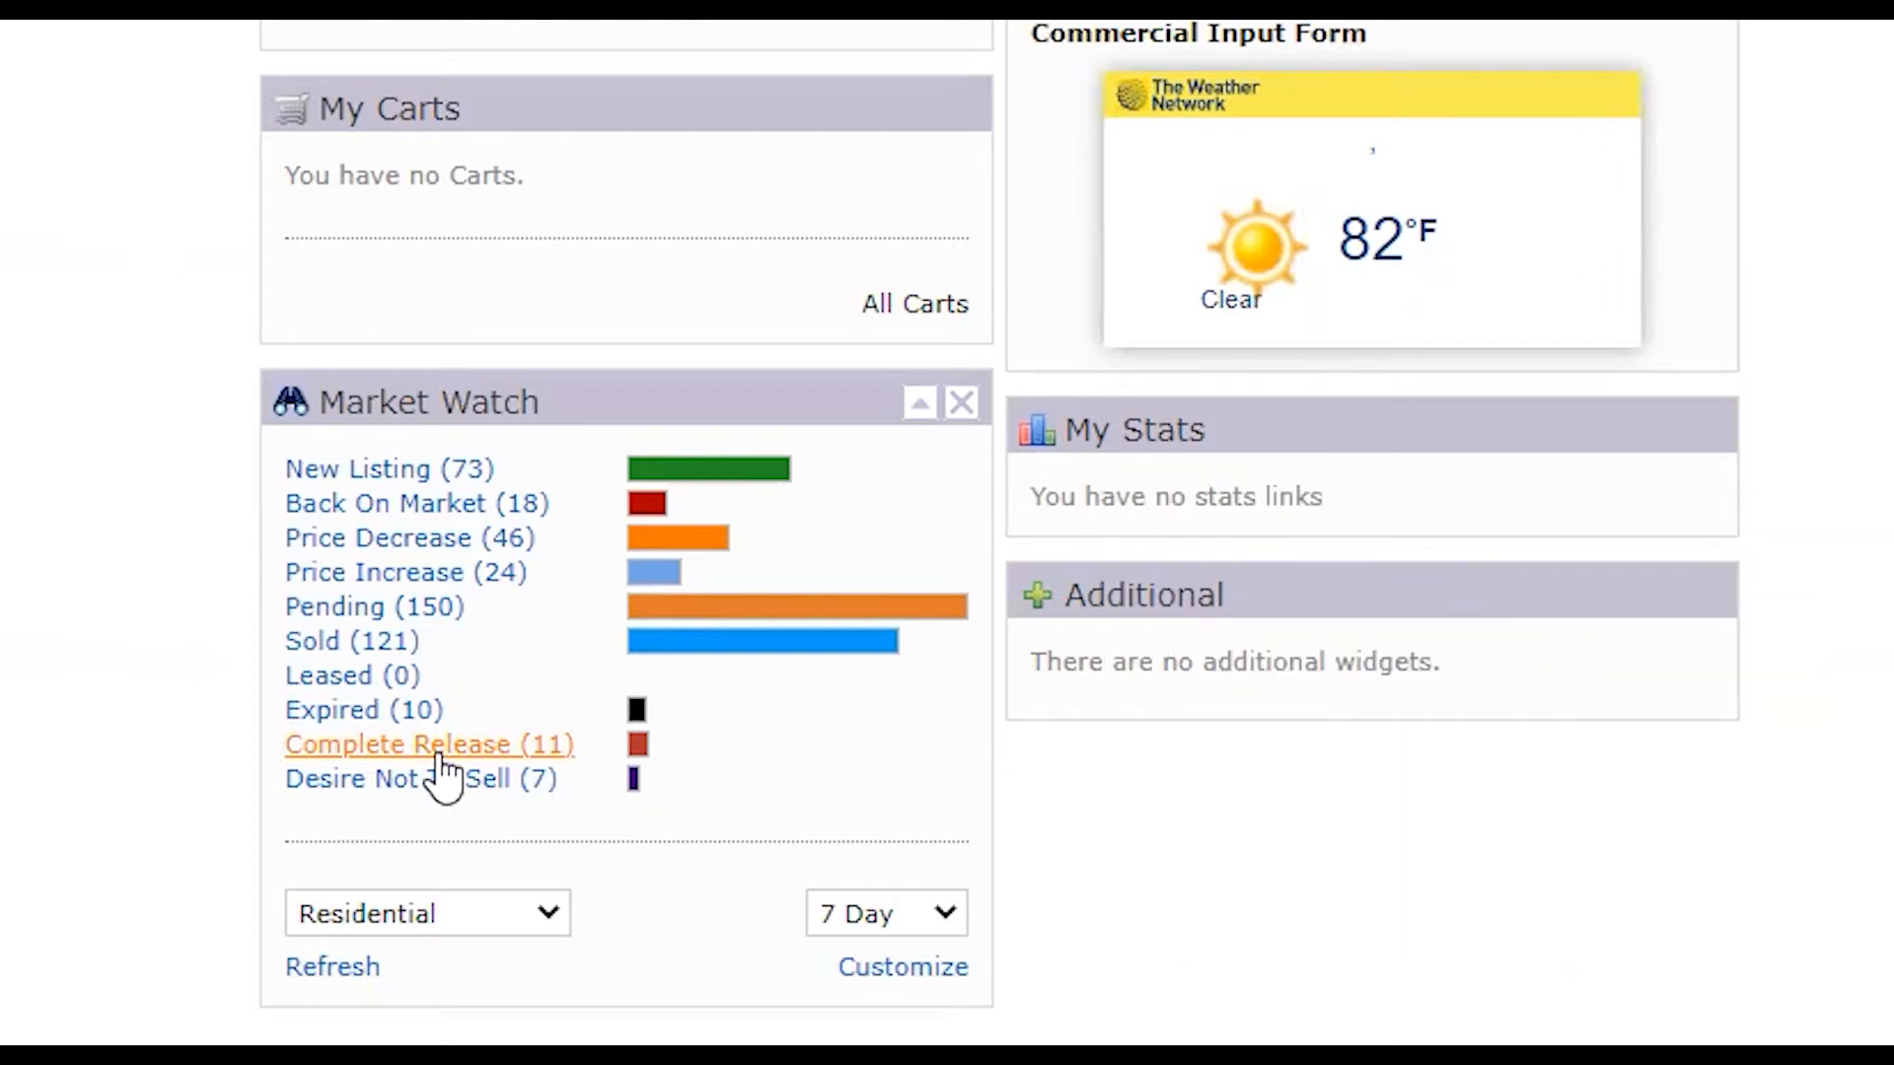
mouse_move(452, 792)
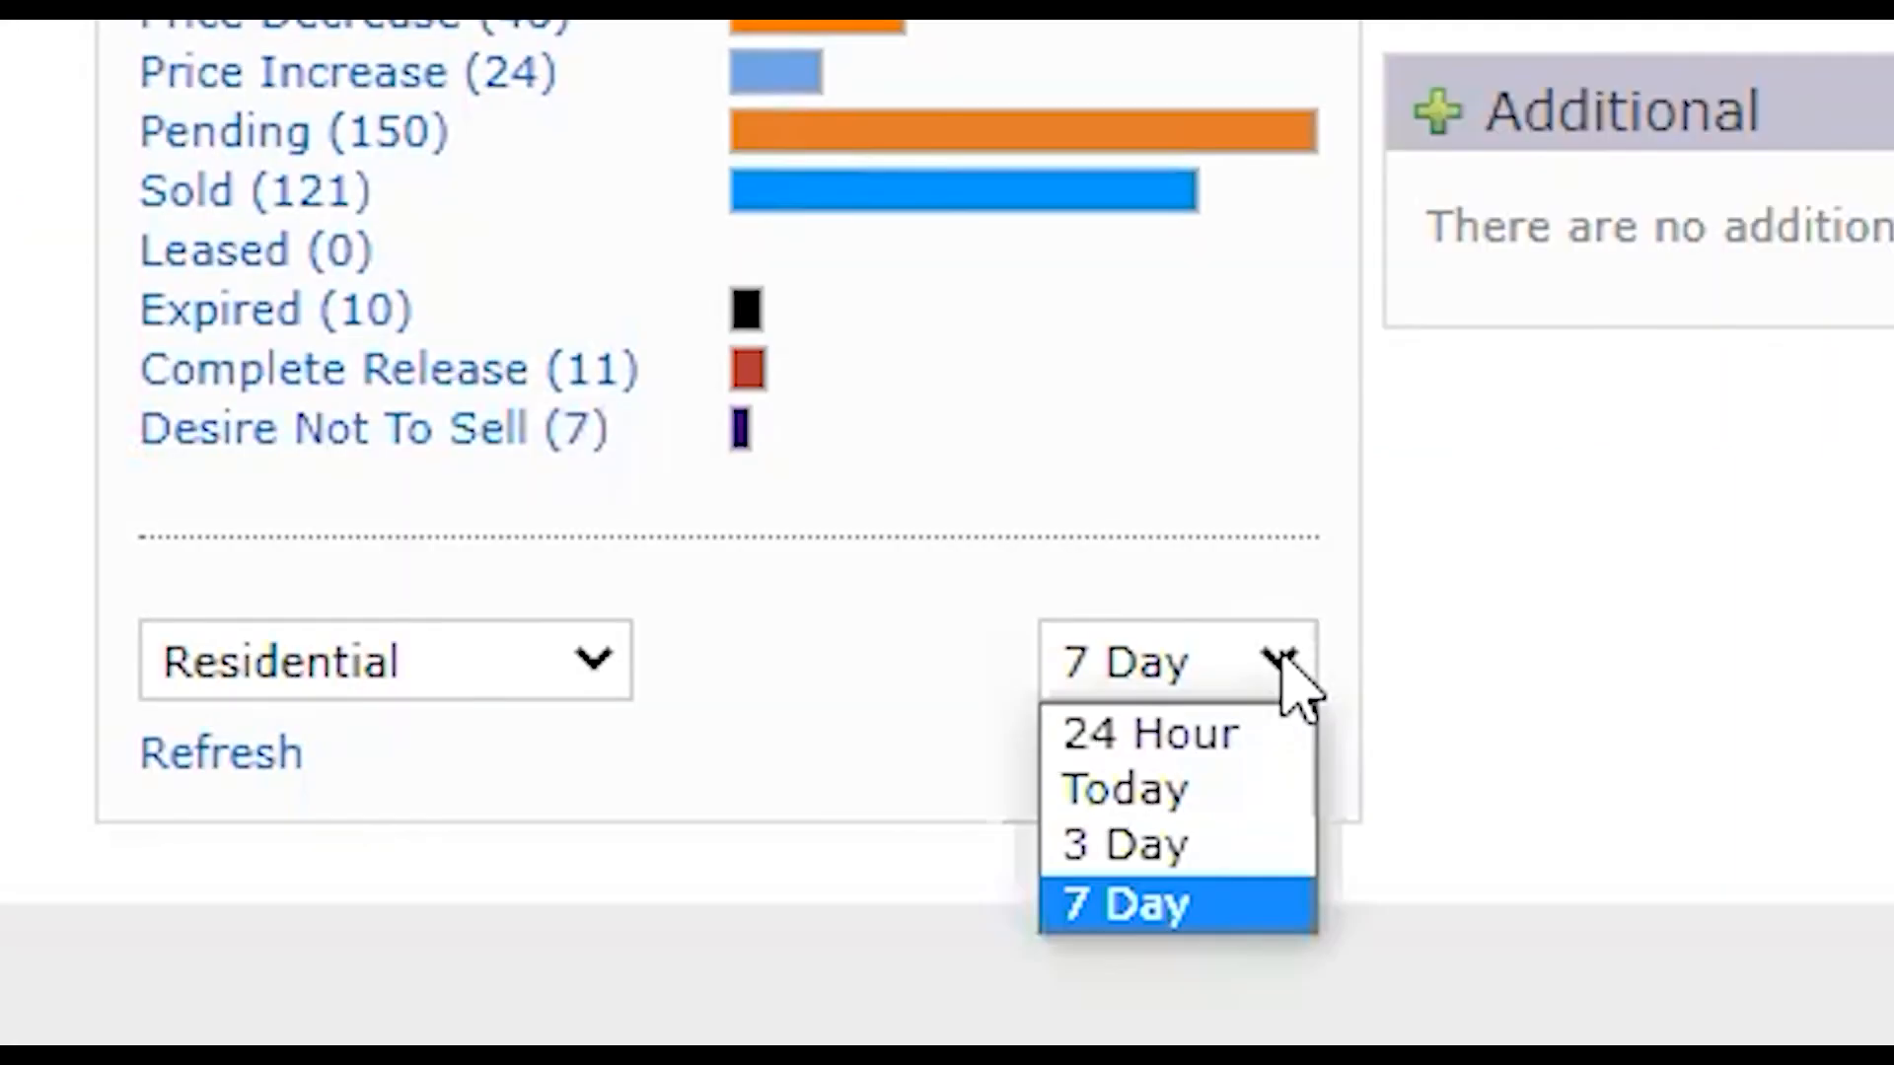
mouse_move(1147, 733)
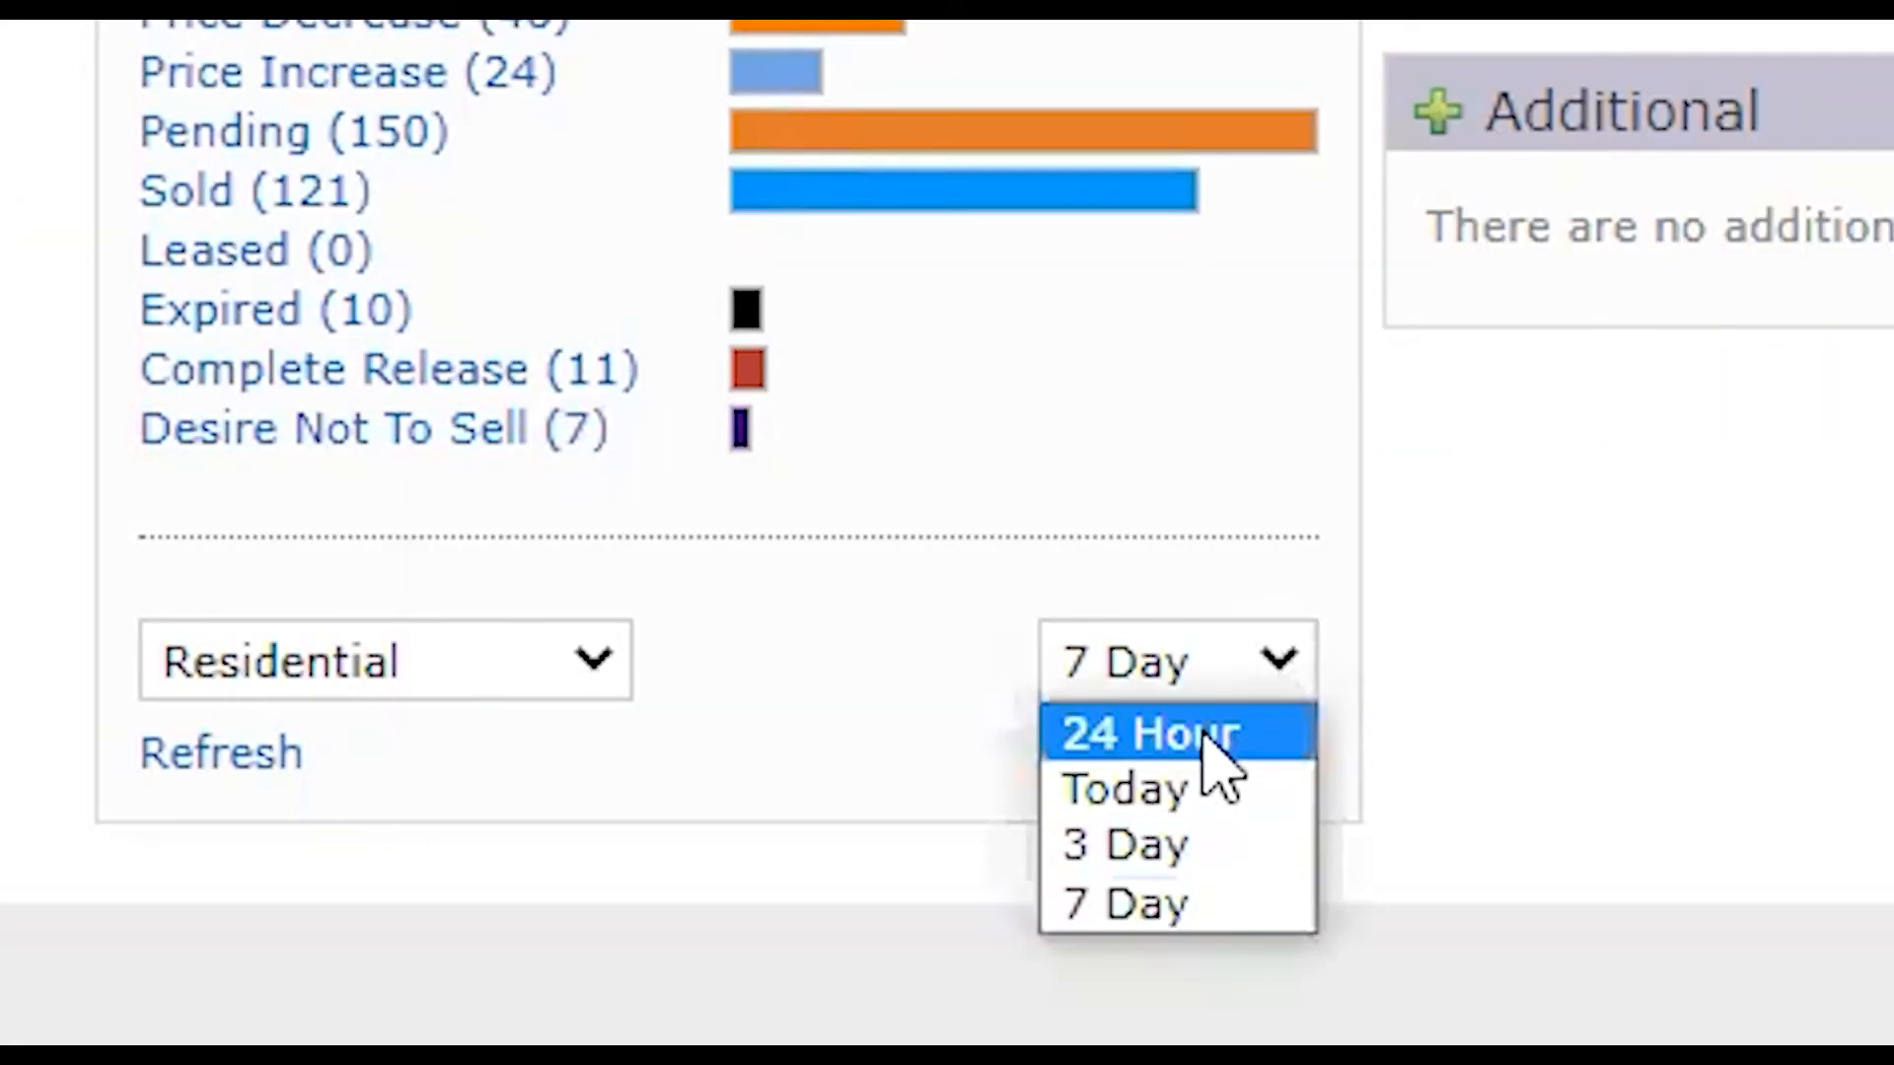
left_click(1148, 732)
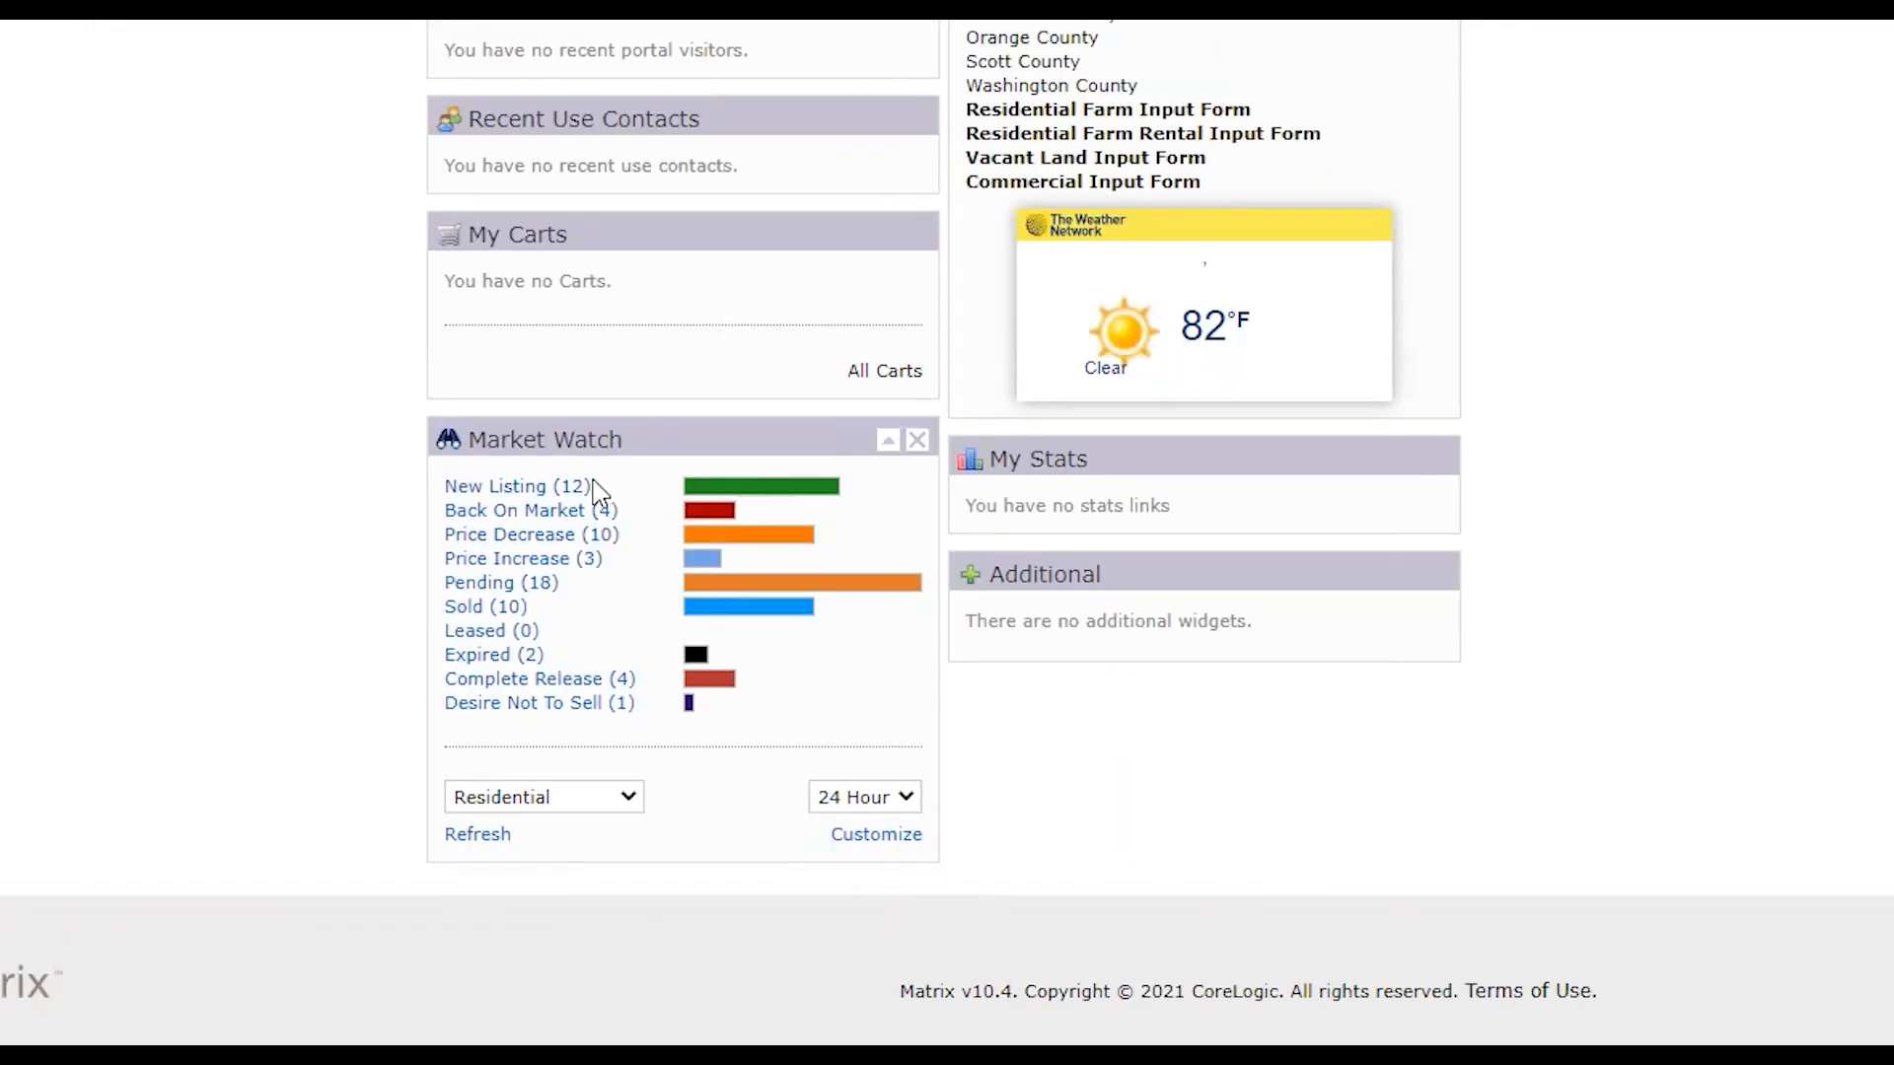
mouse_move(517, 486)
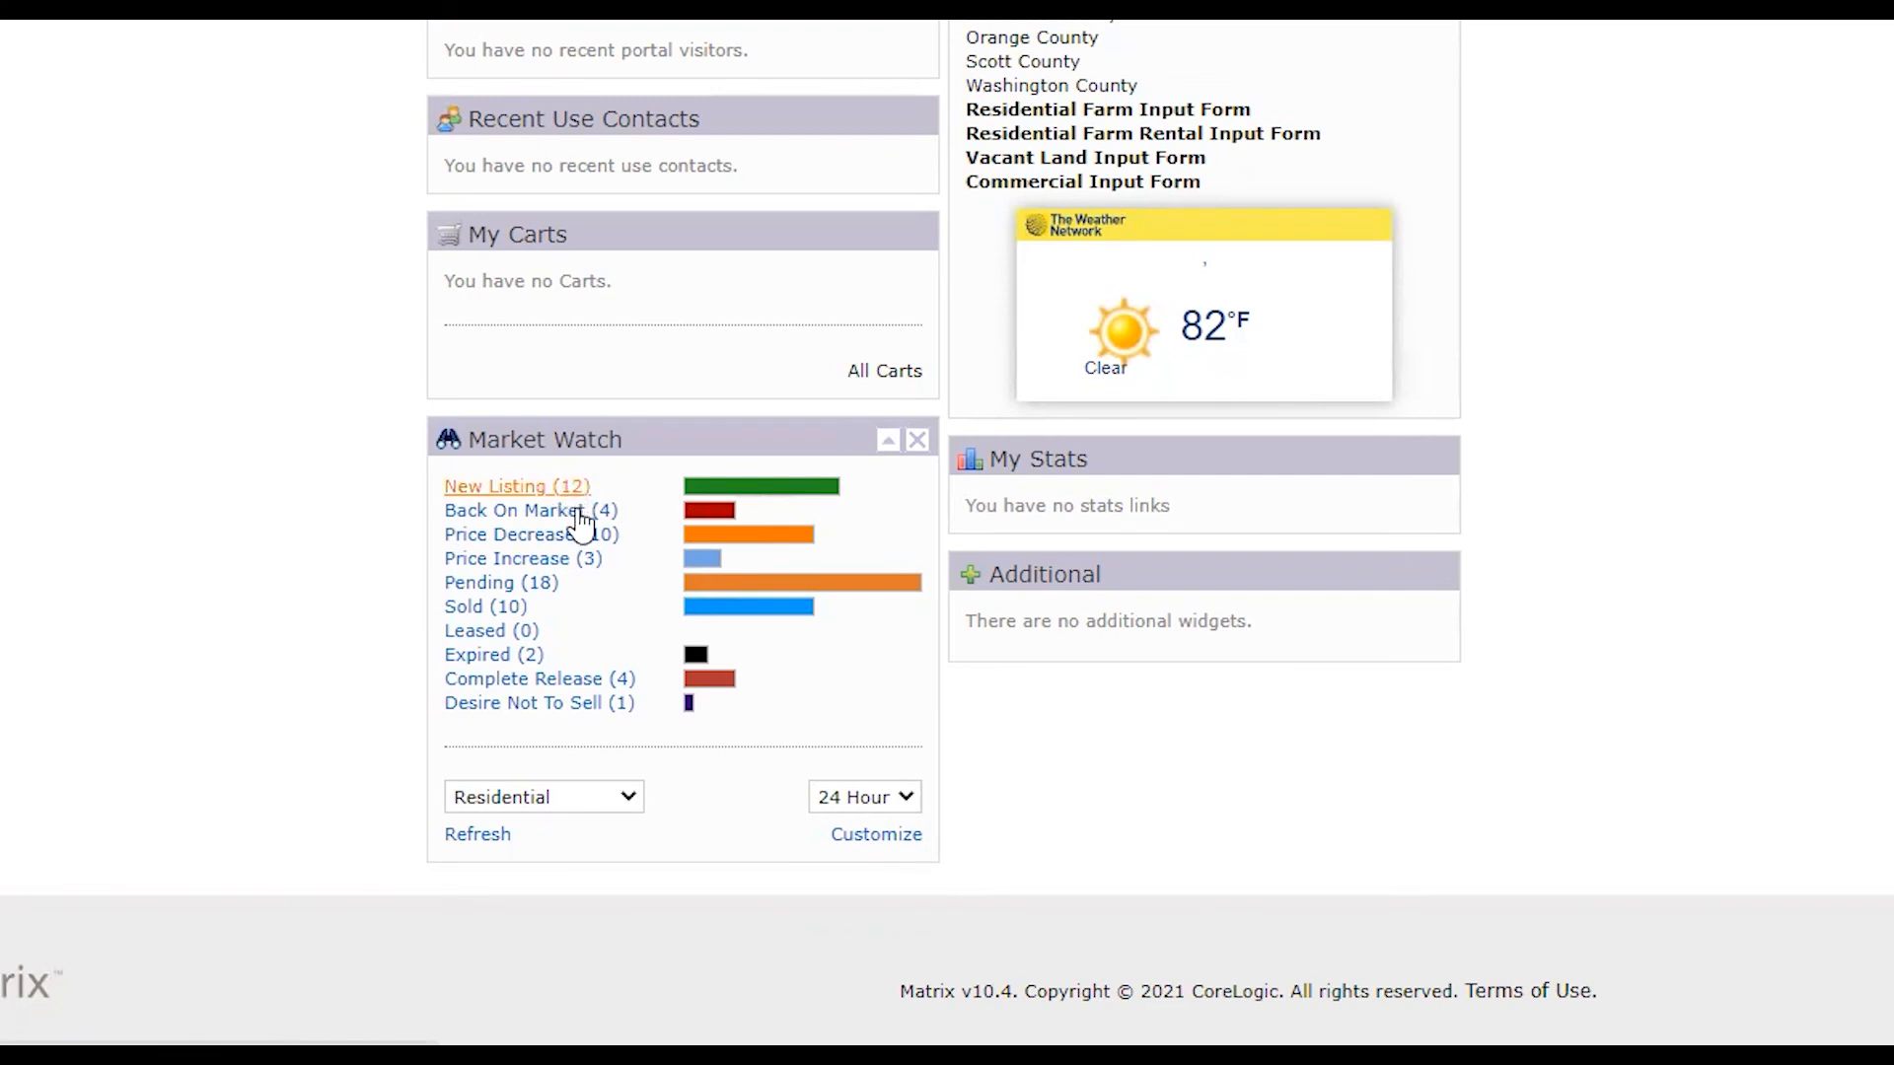
mouse_move(529, 510)
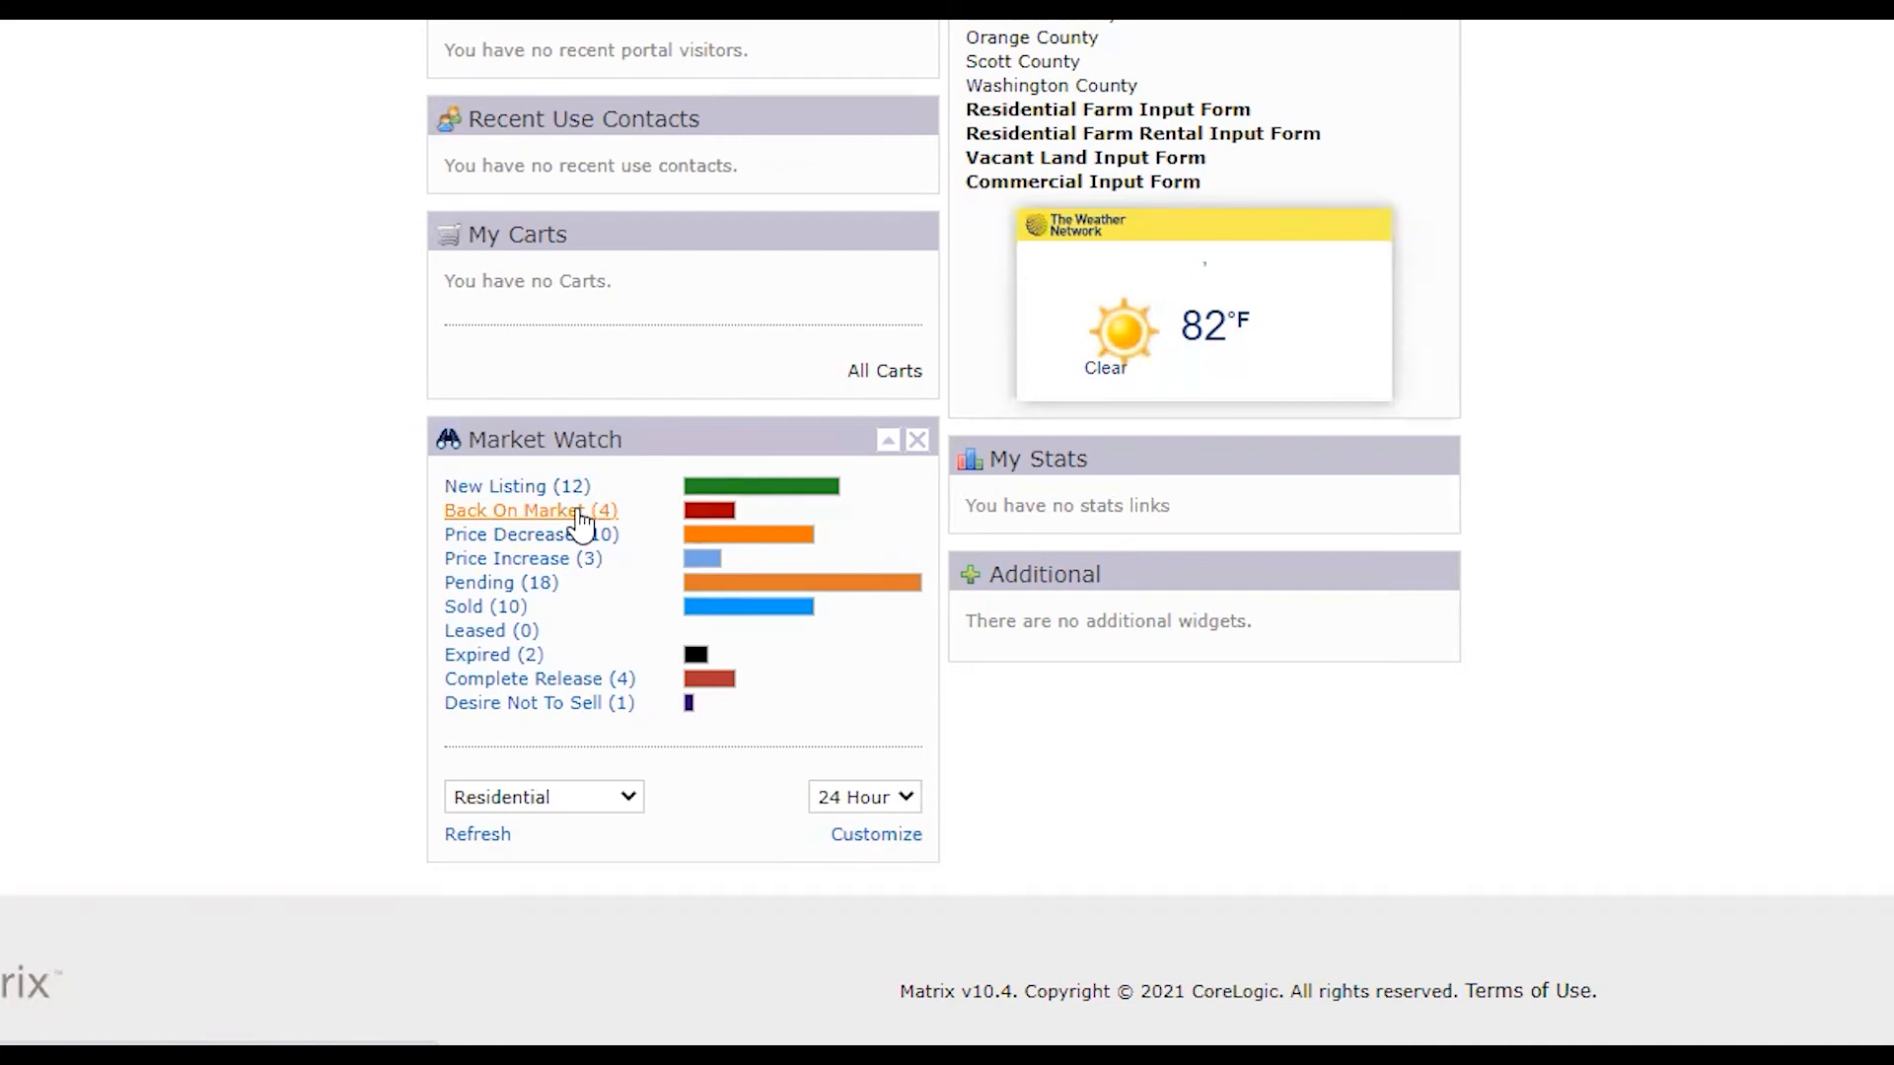
mouse_move(592, 570)
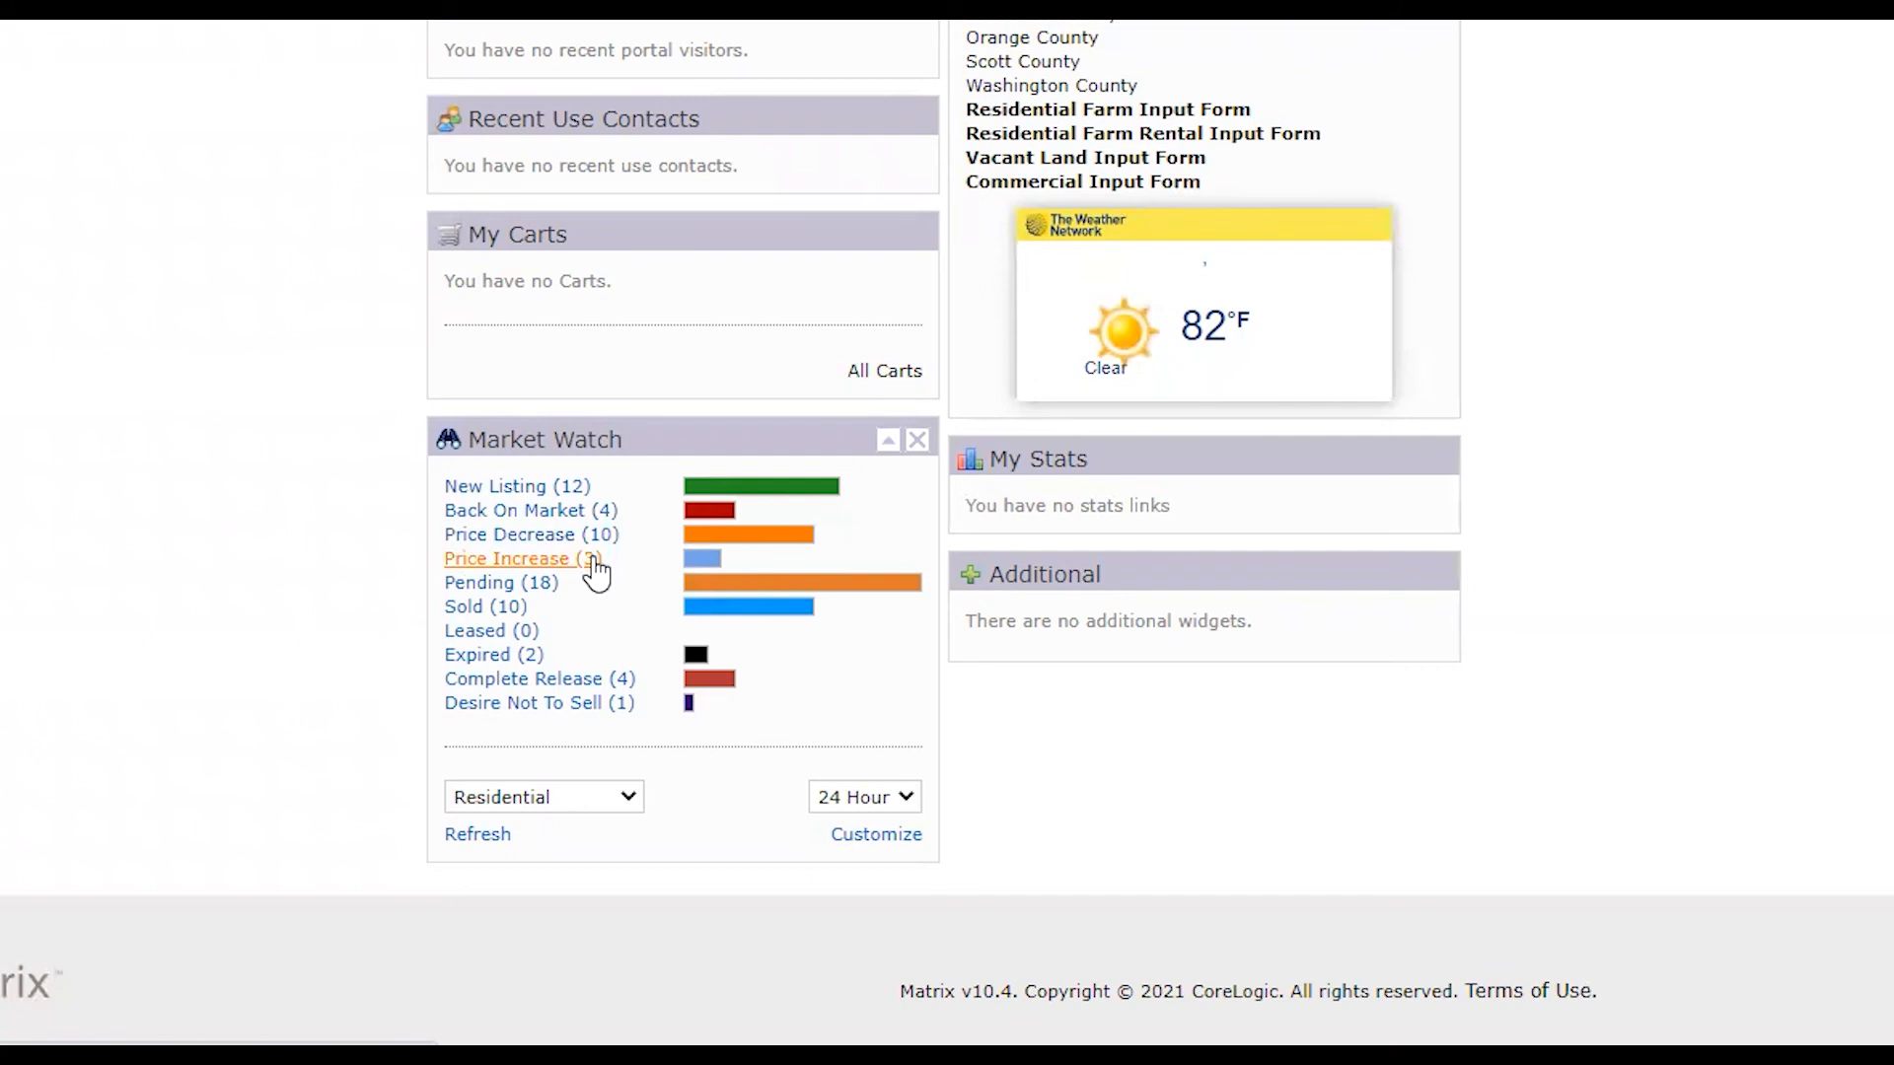
mouse_move(496, 582)
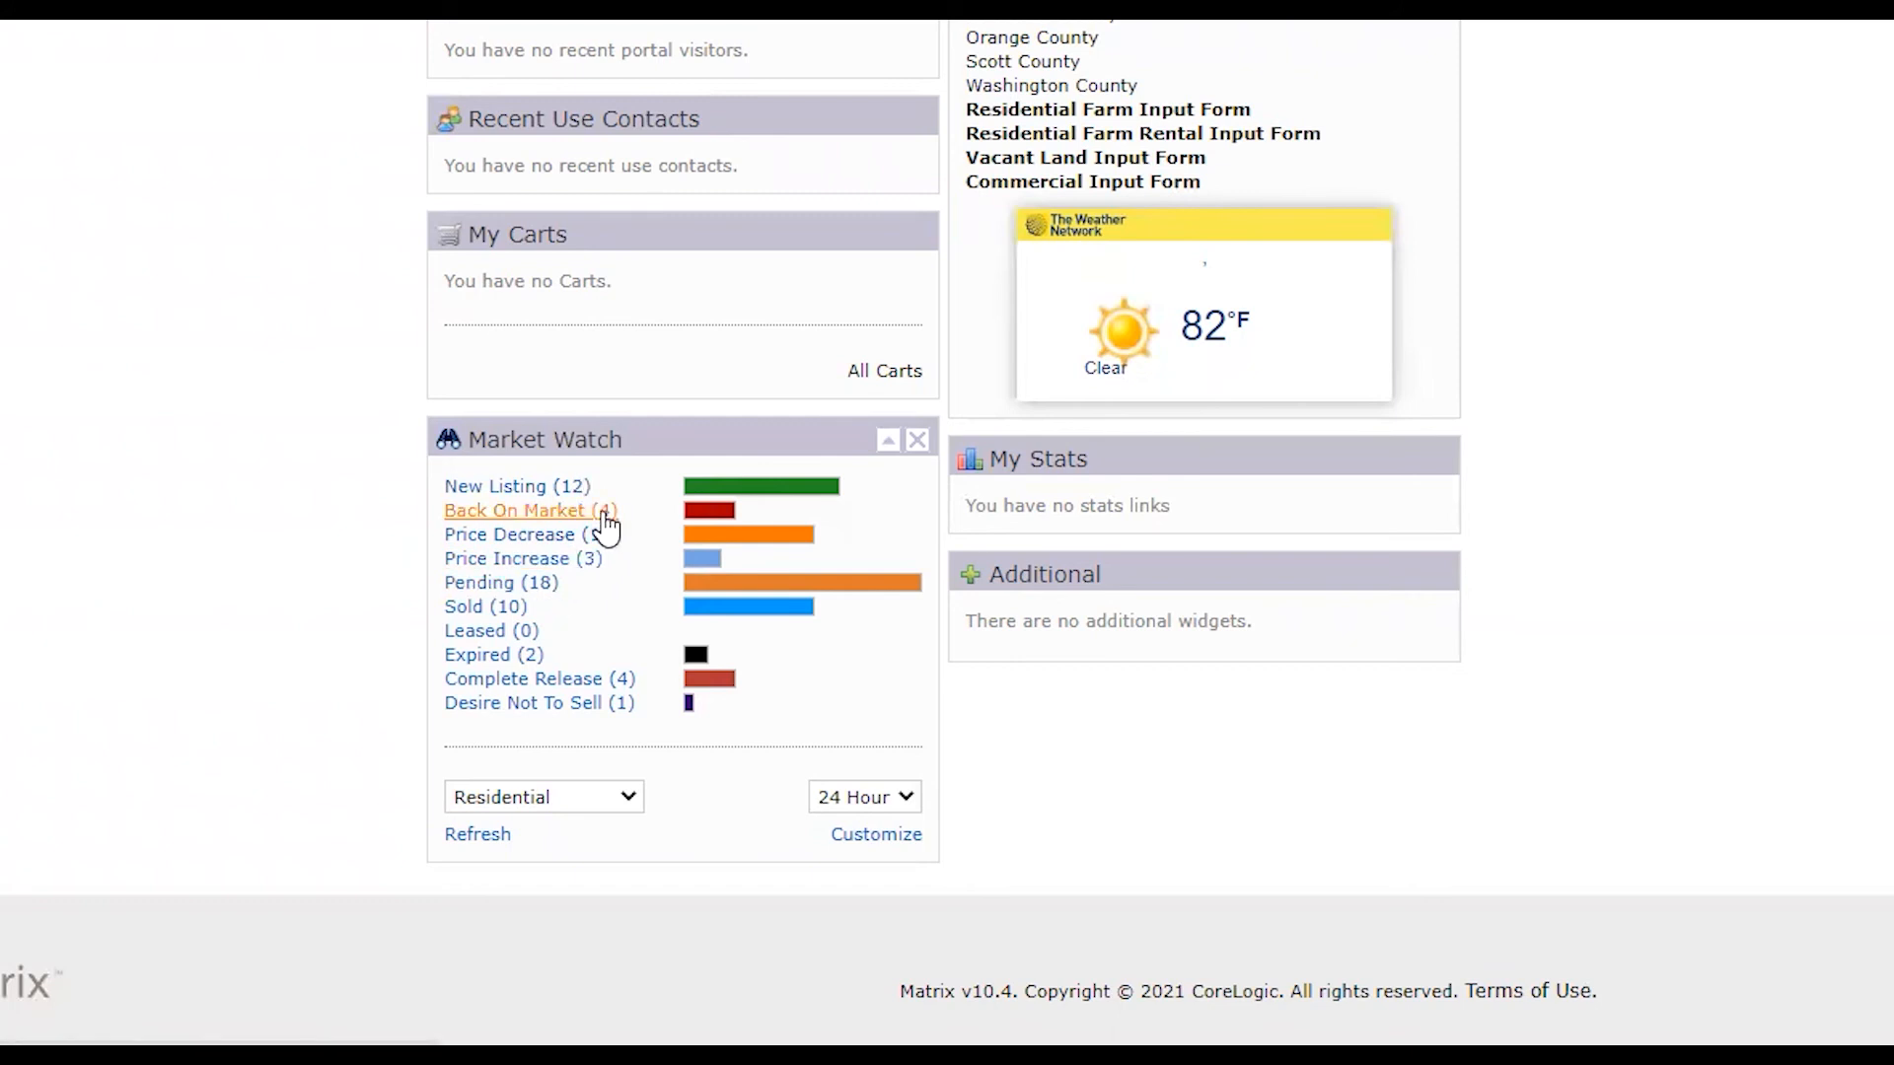
mouse_move(500, 582)
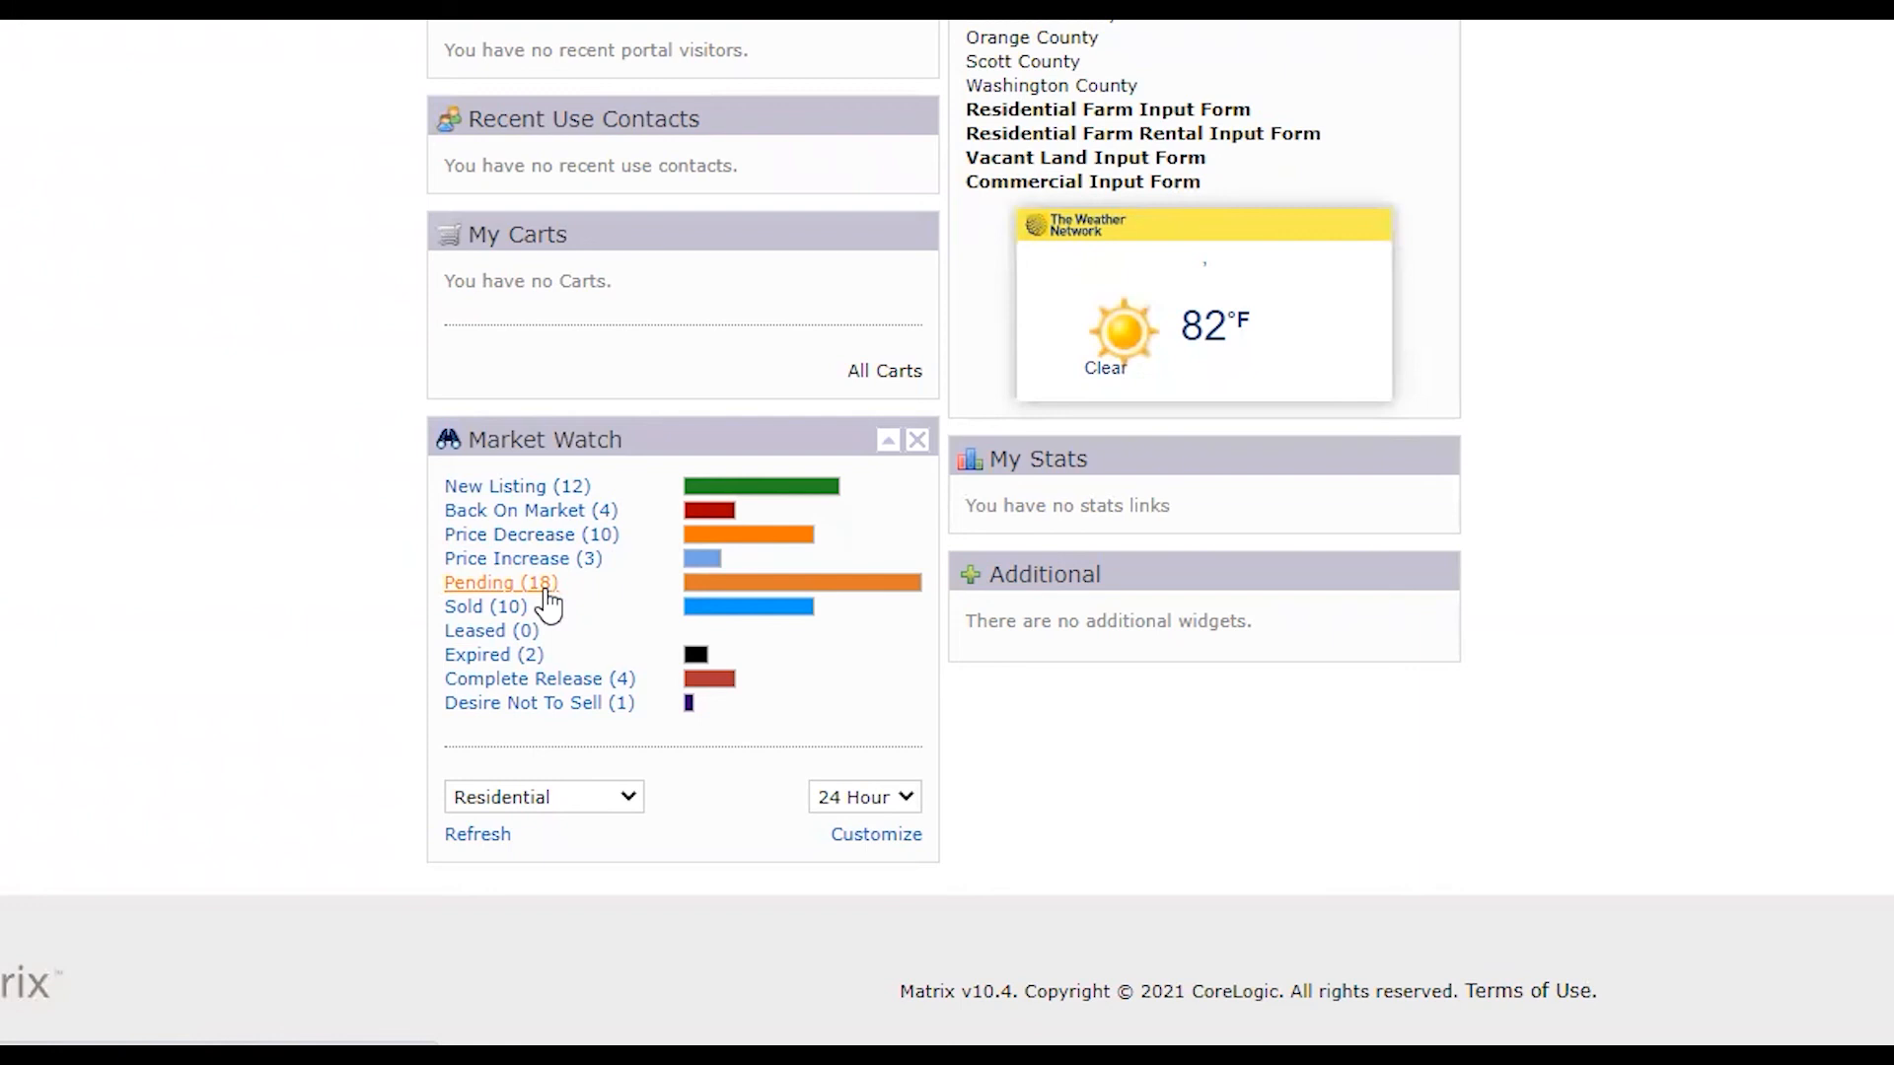
mouse_move(544, 613)
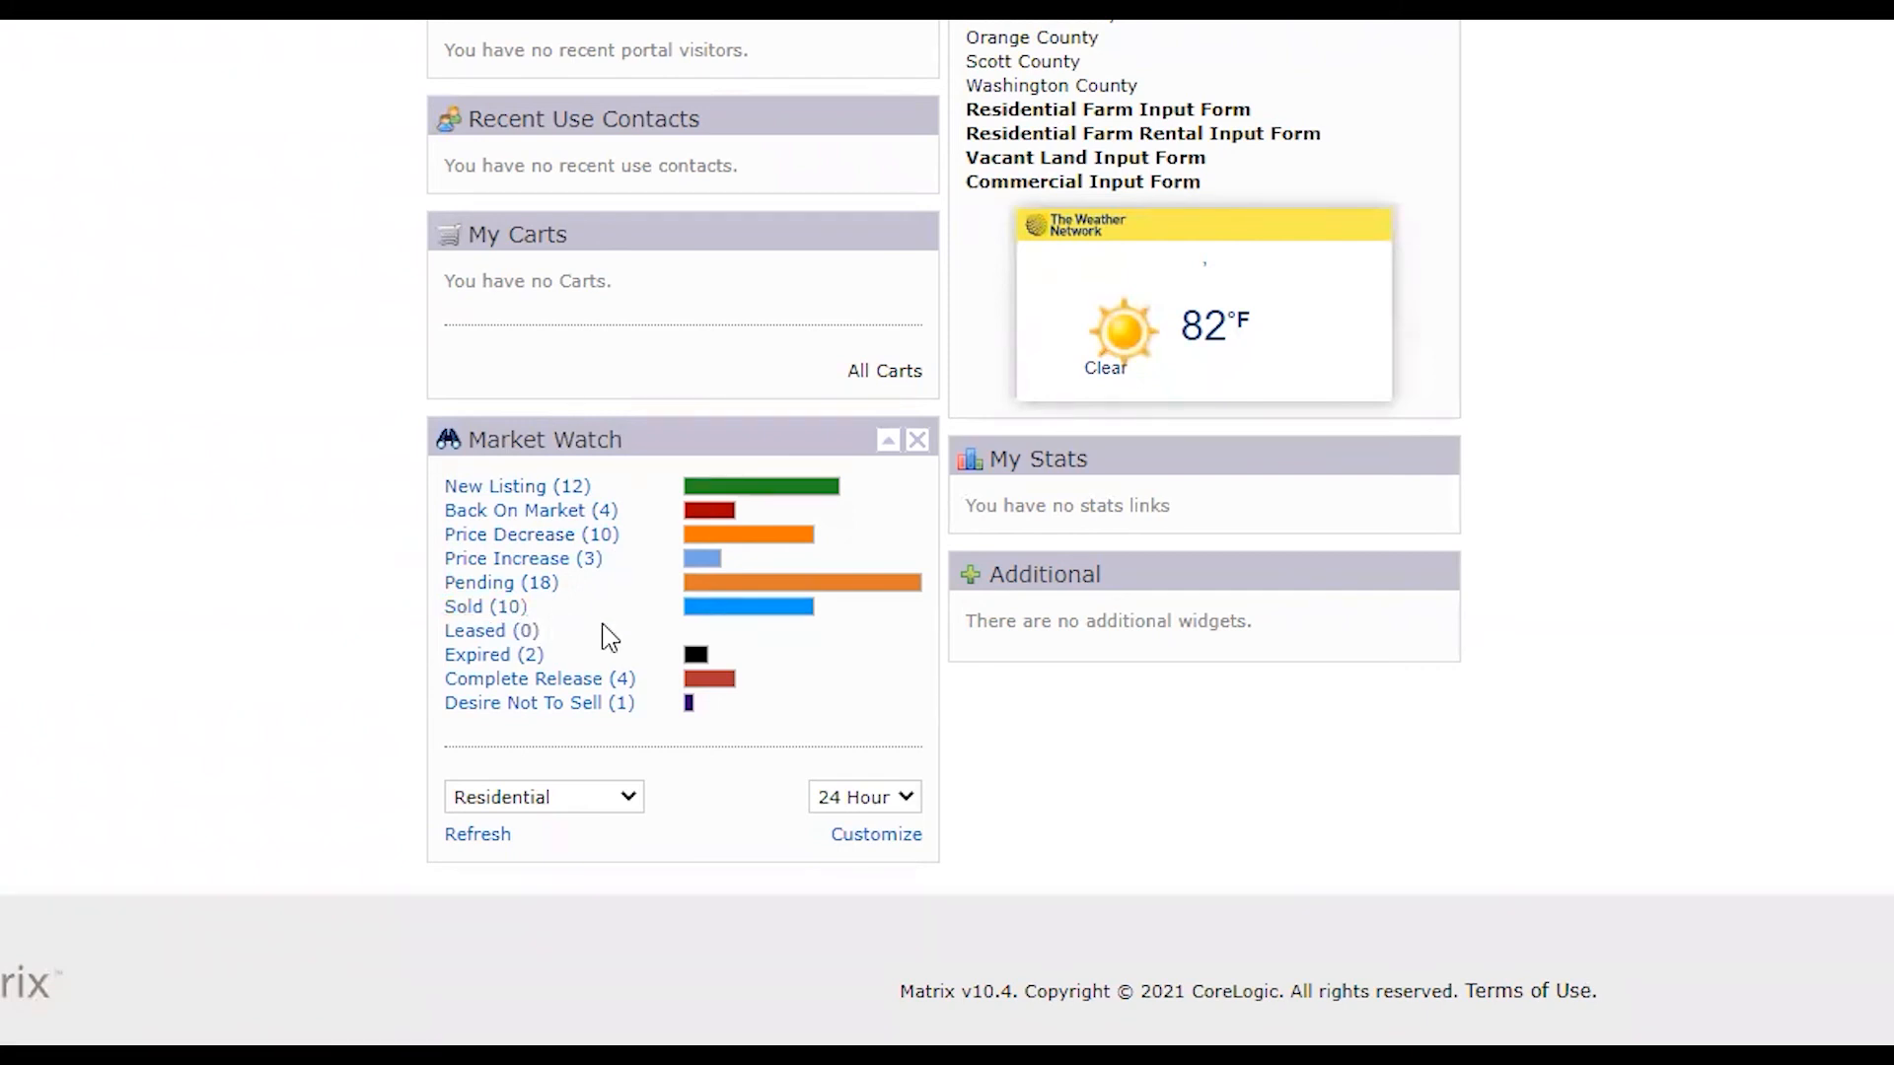
mouse_move(592, 671)
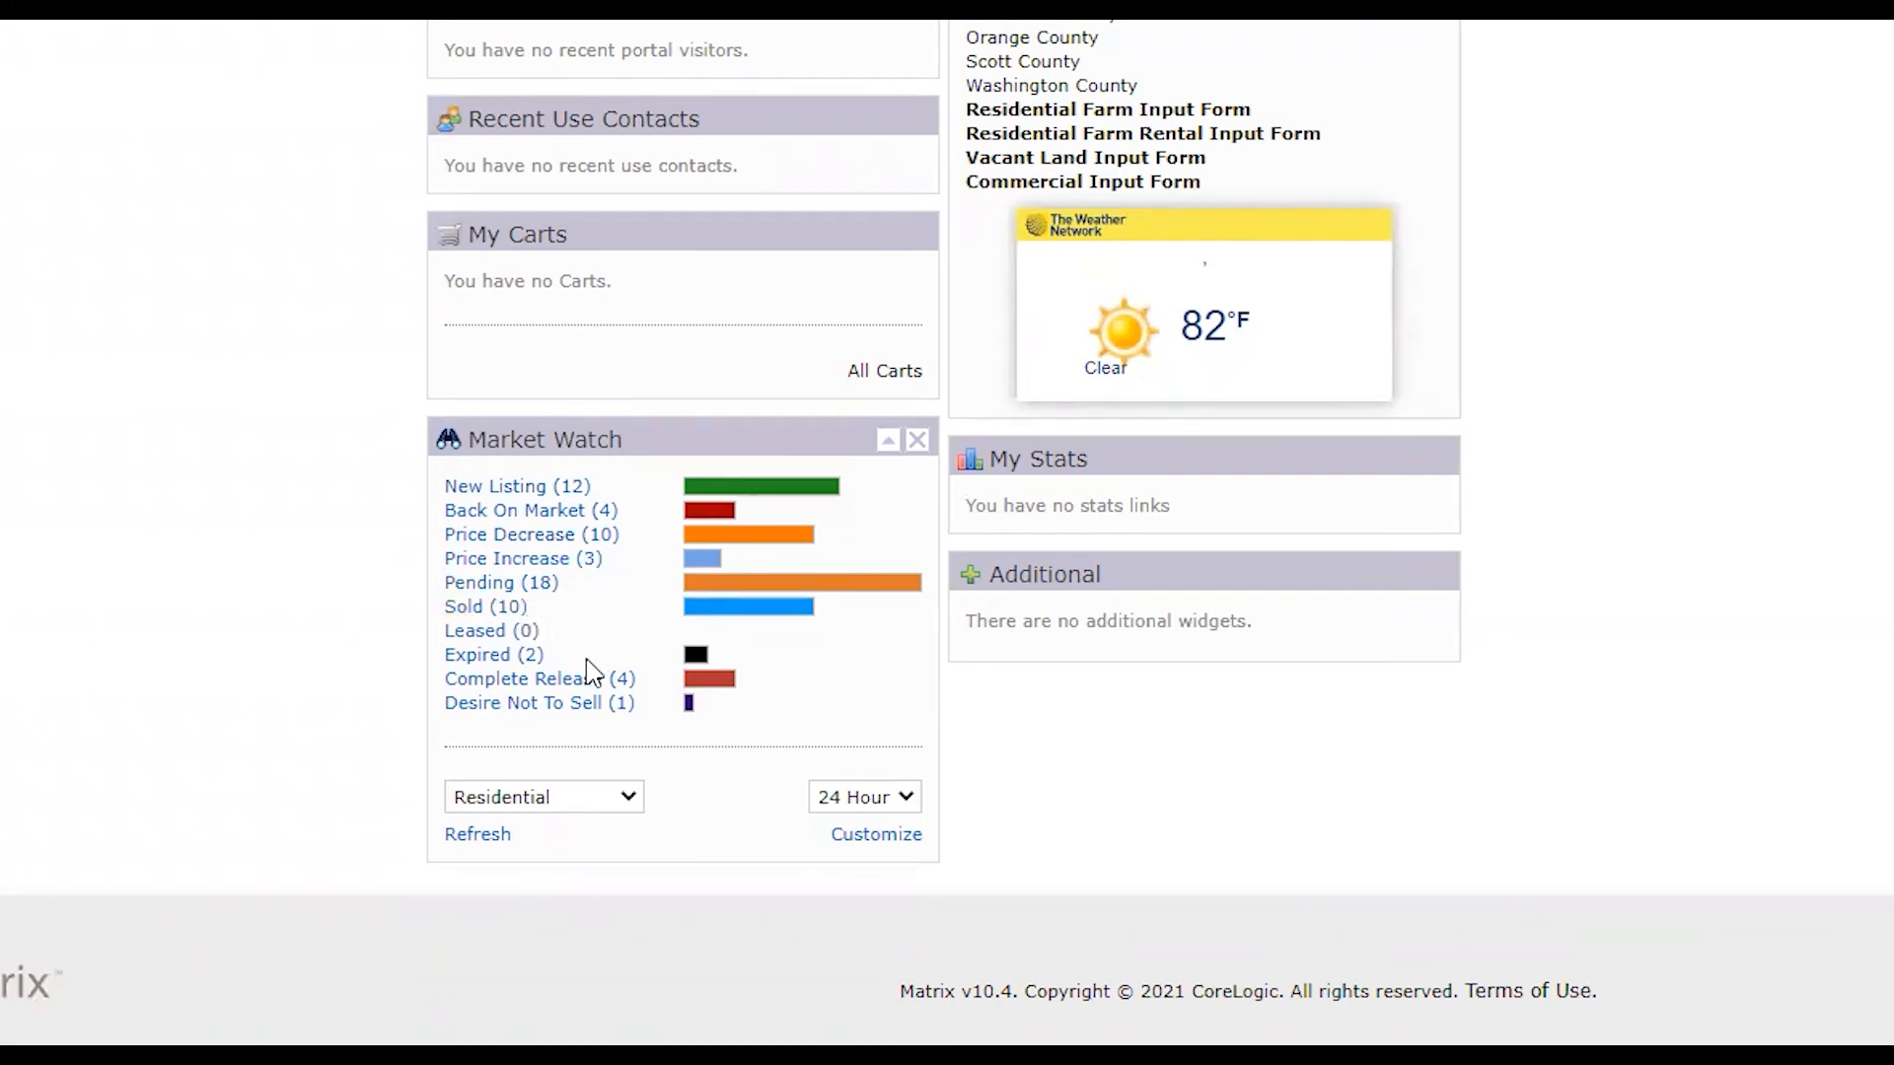
mouse_move(662, 570)
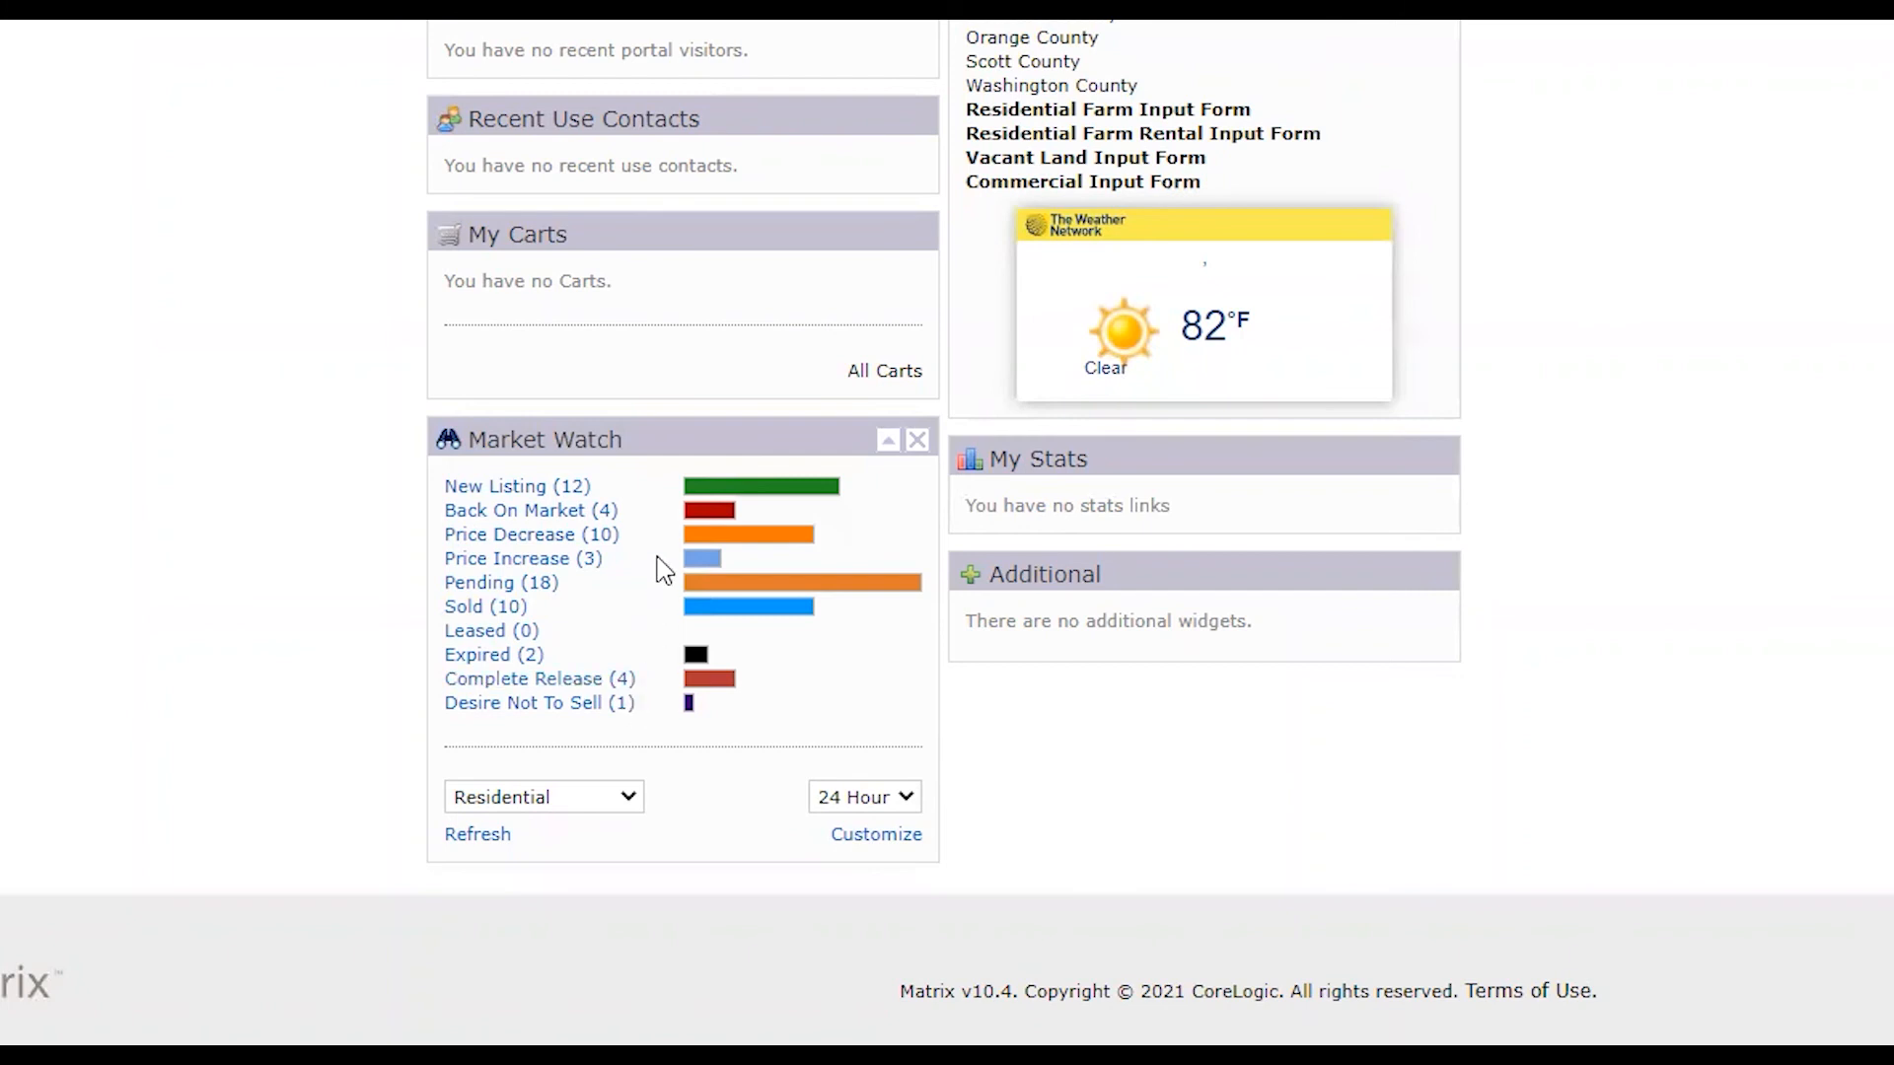